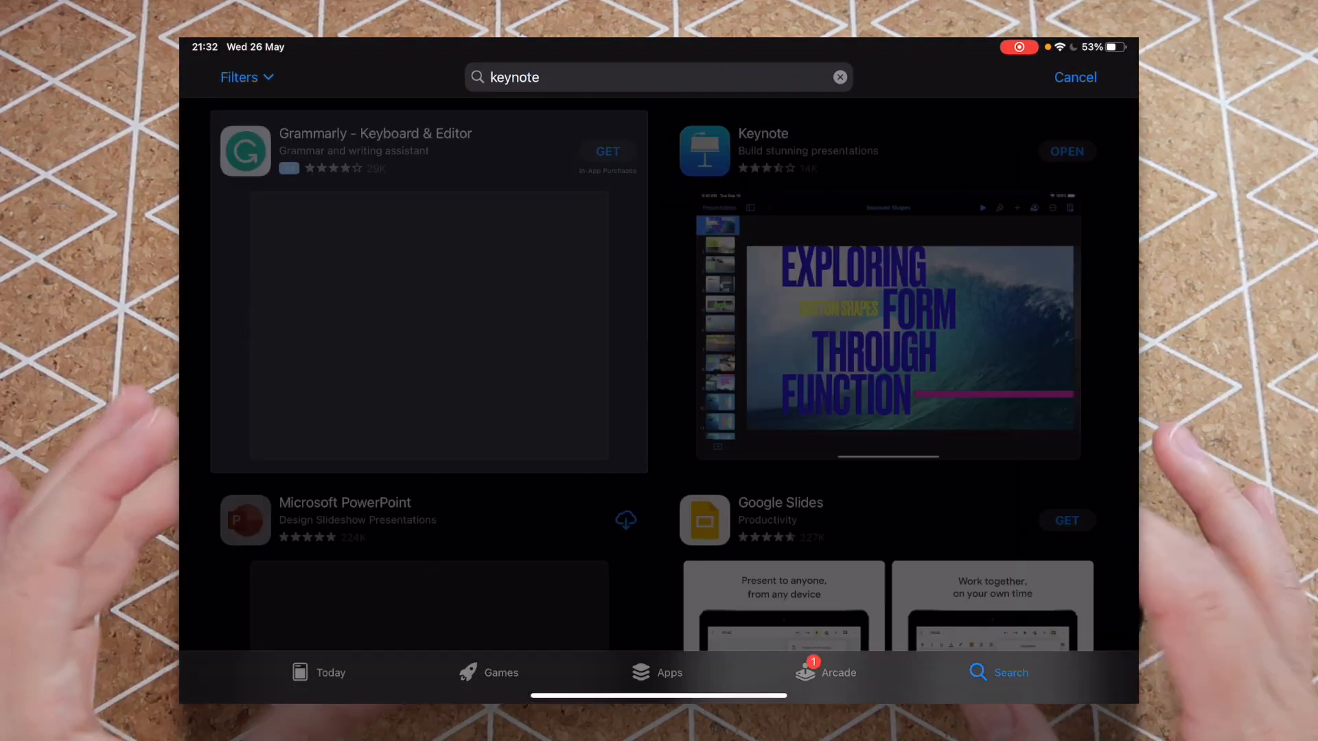
- Launch the already-installed Keynote app from the search results
left_click(764, 141)
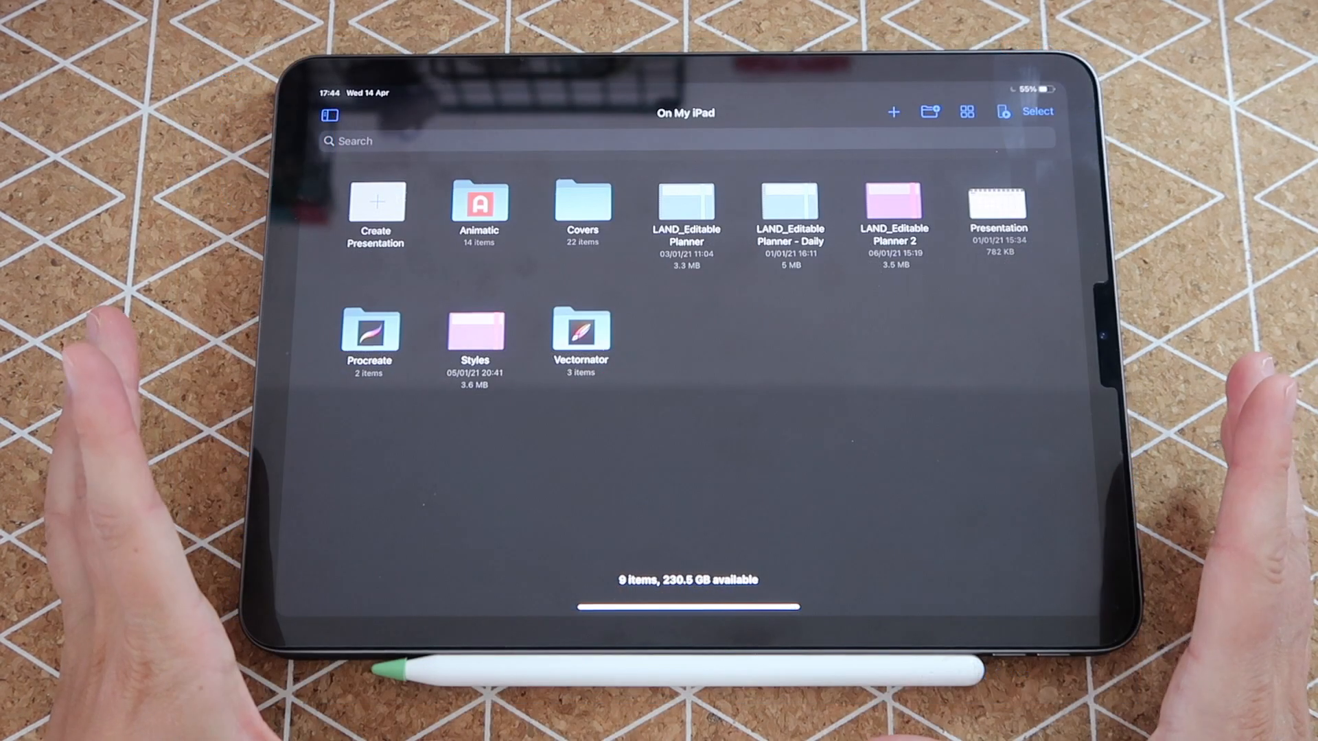
- Create a new presentation from a theme, choosing Classic White
left_click(375, 202)
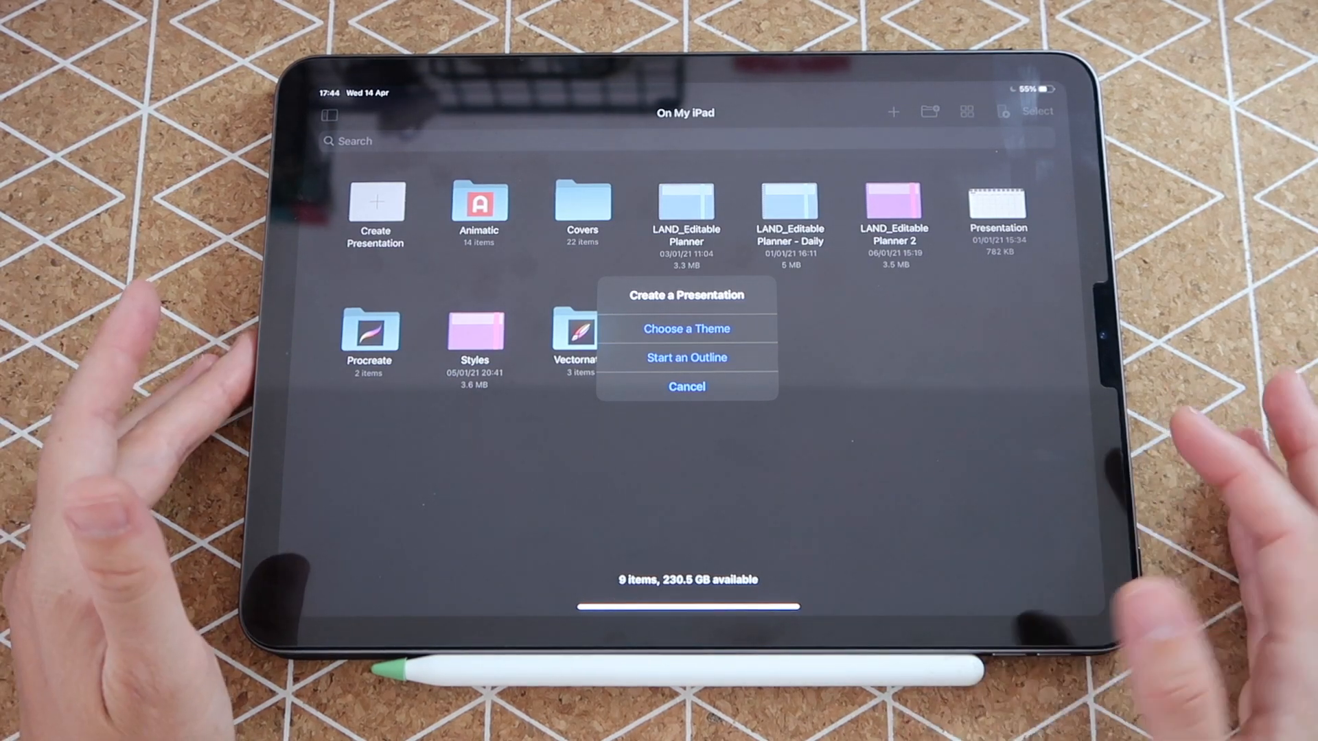
left_click(686, 330)
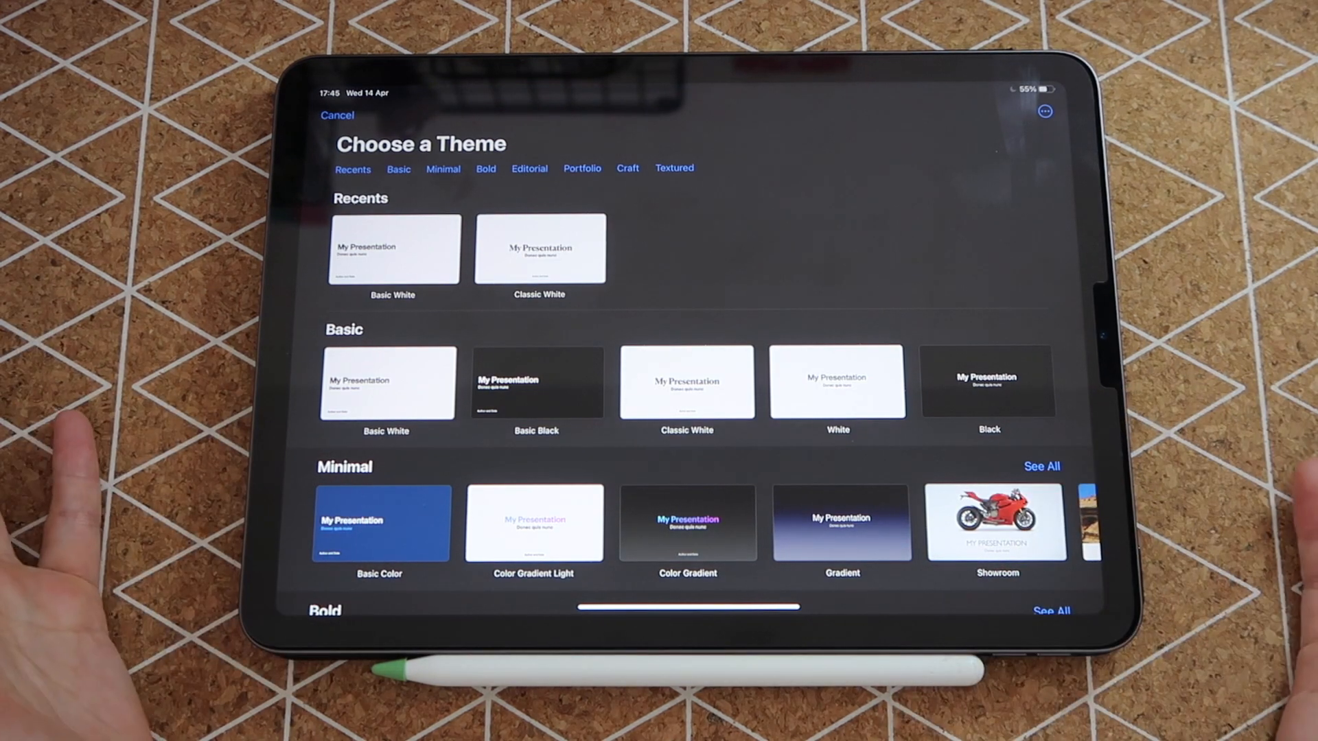
left_click(539, 248)
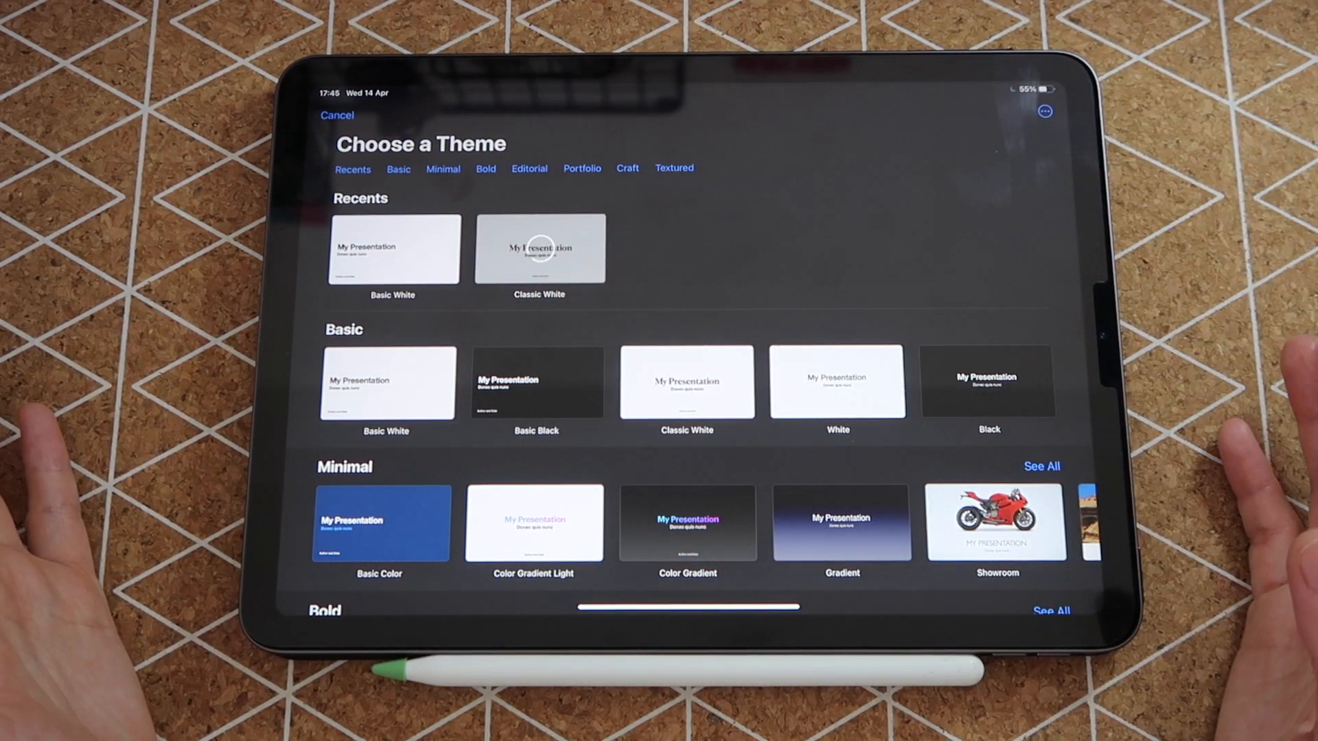
left_click(538, 249)
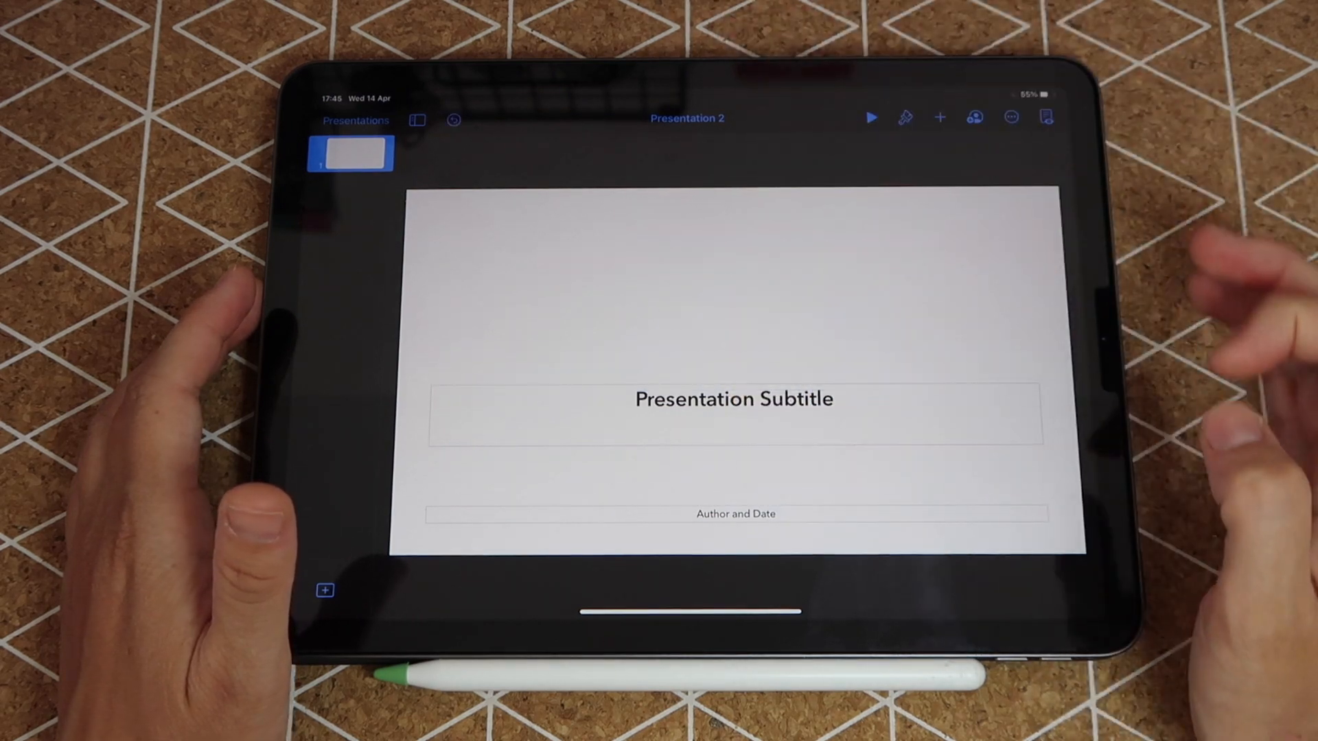
- Select the slide's placeholder text box so it can be removed
left_click(733, 400)
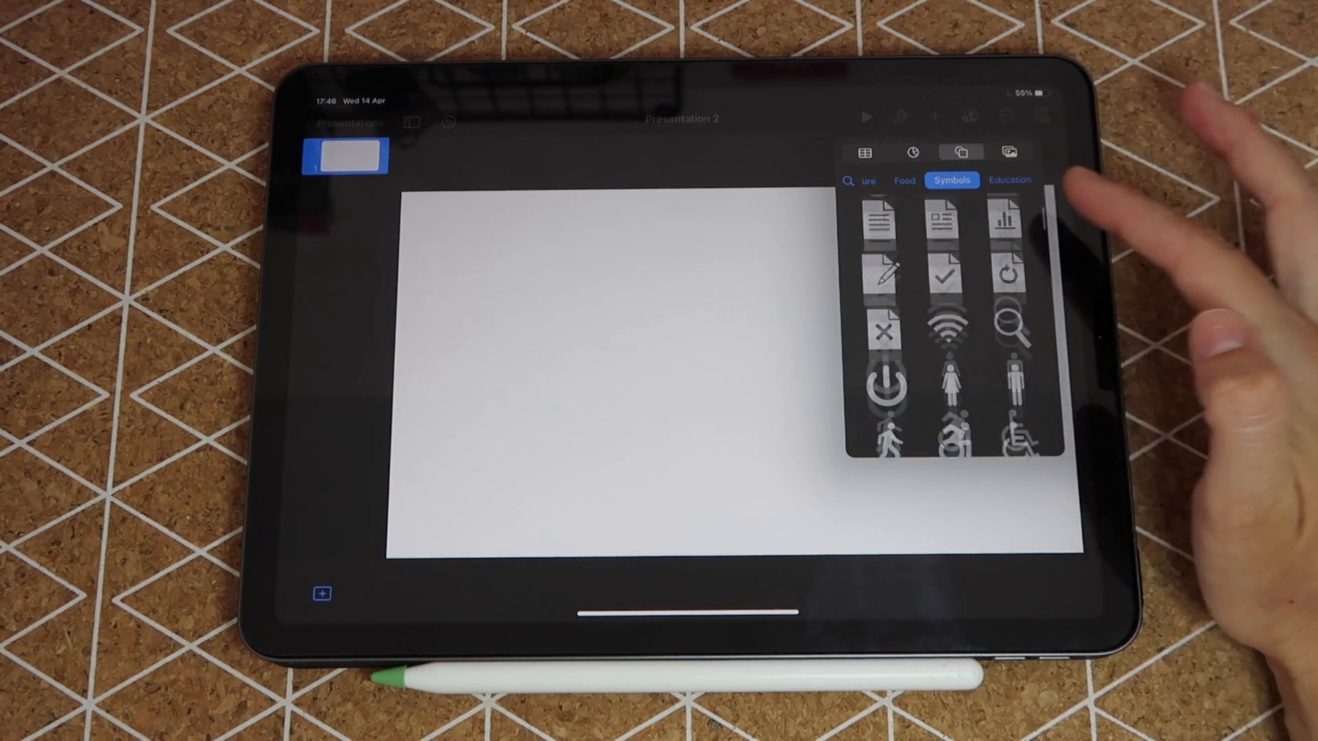
- Scroll through the Symbols shapes to reach the gas pump symbol
scroll("down", 3)
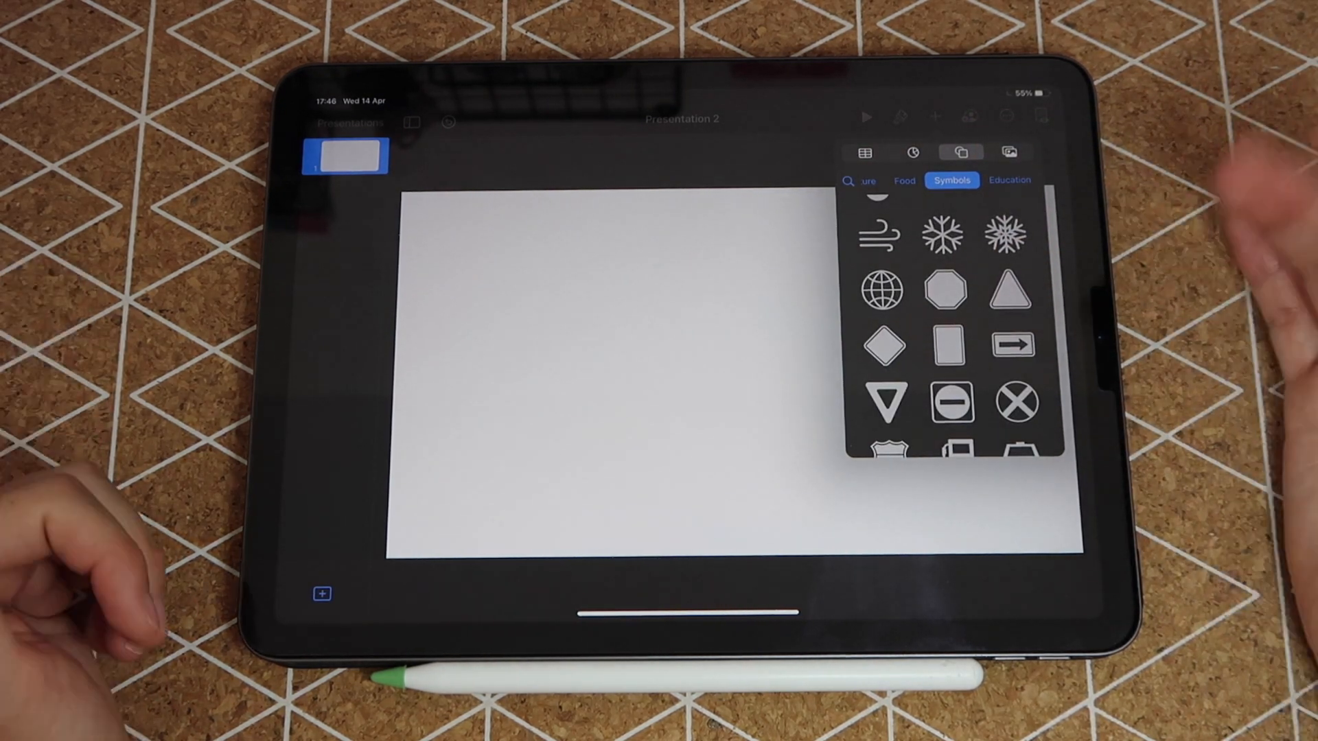
scroll("down", 3)
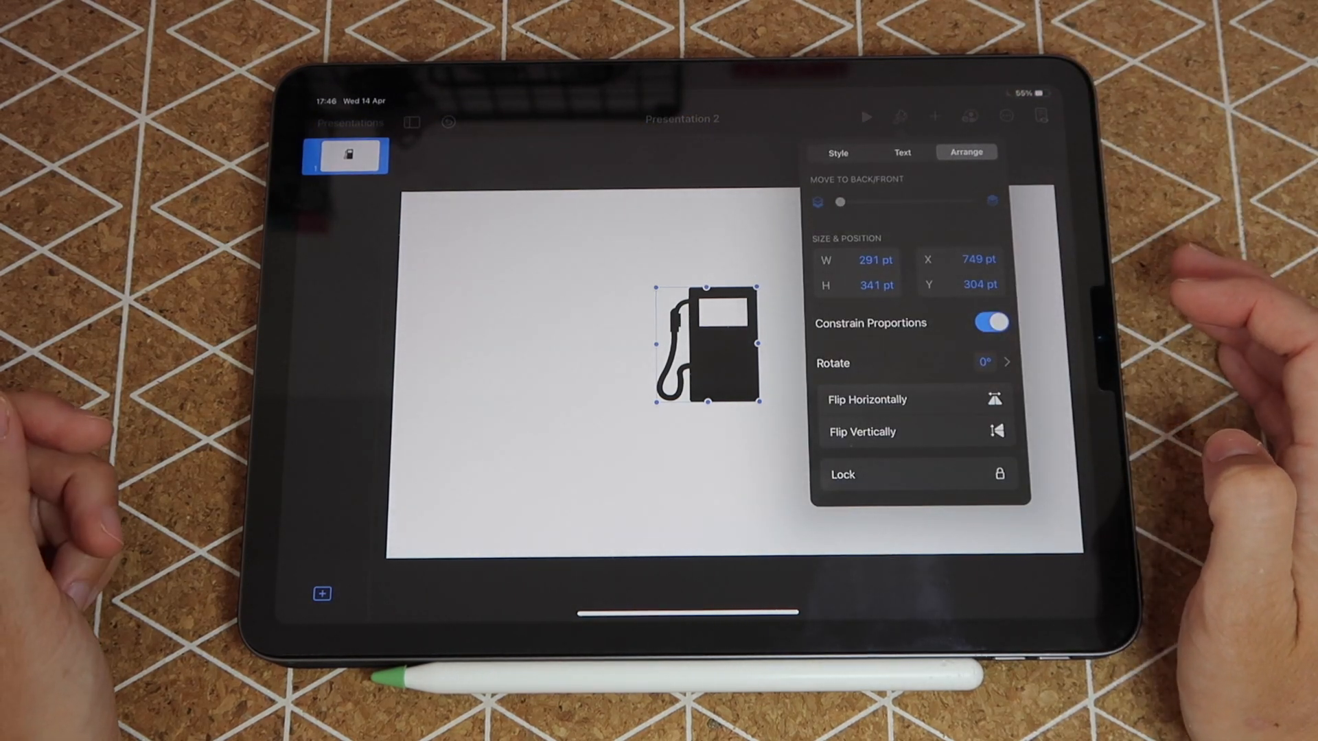
- Change the gas pump's fill colour to purple from the full colour grid
left_click(837, 153)
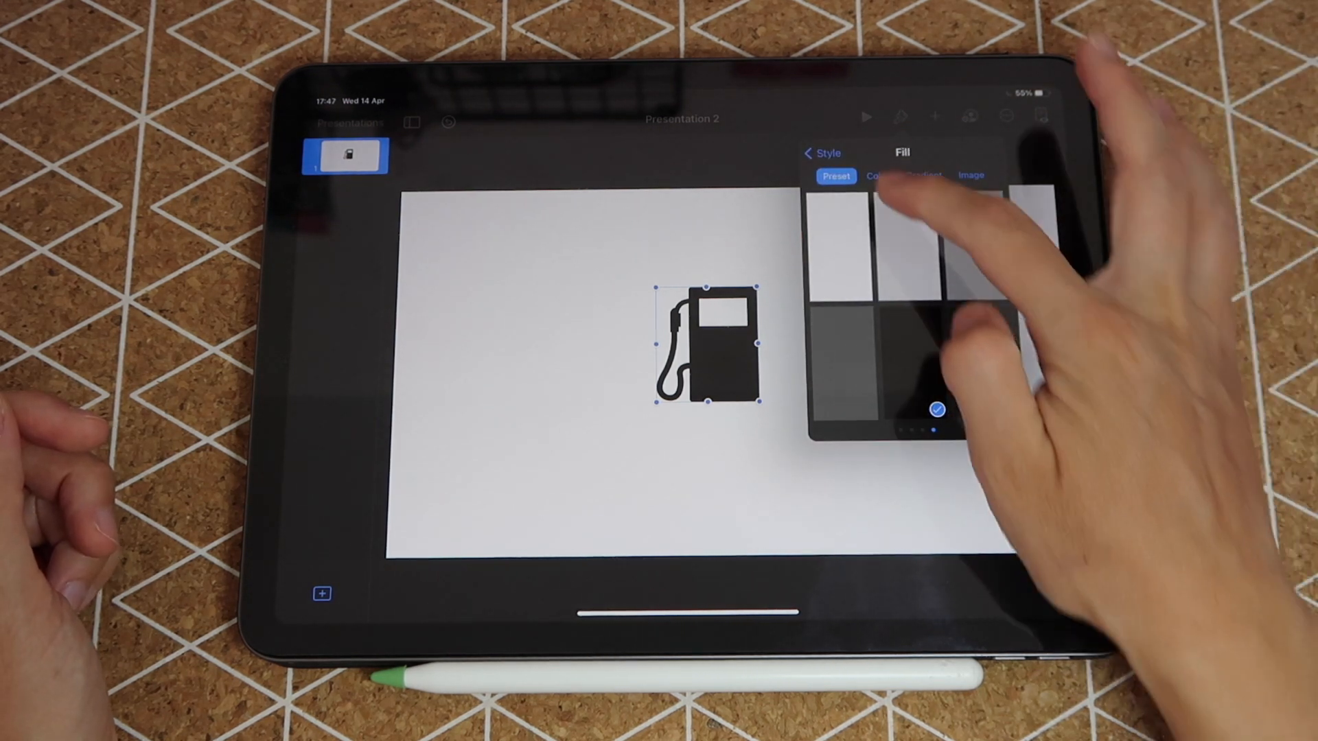
left_click(877, 176)
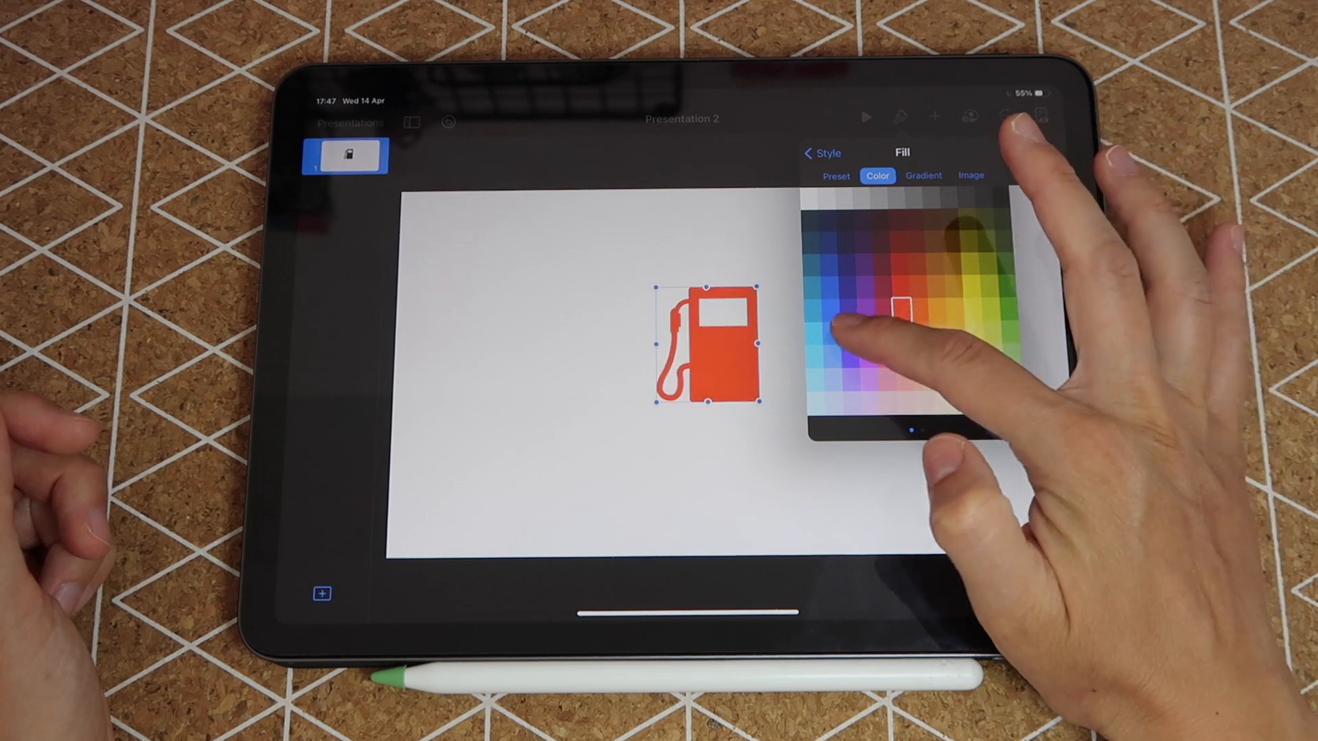
left_click(867, 333)
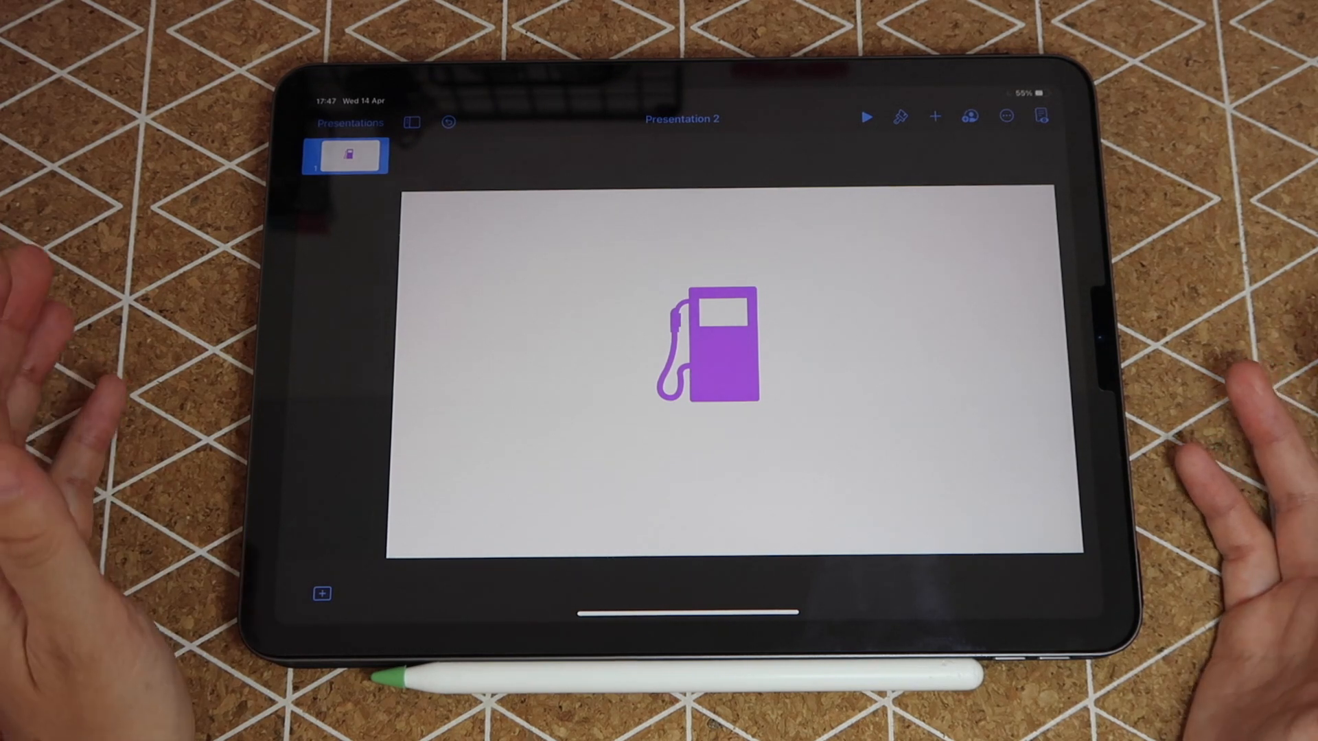
left_click(715, 346)
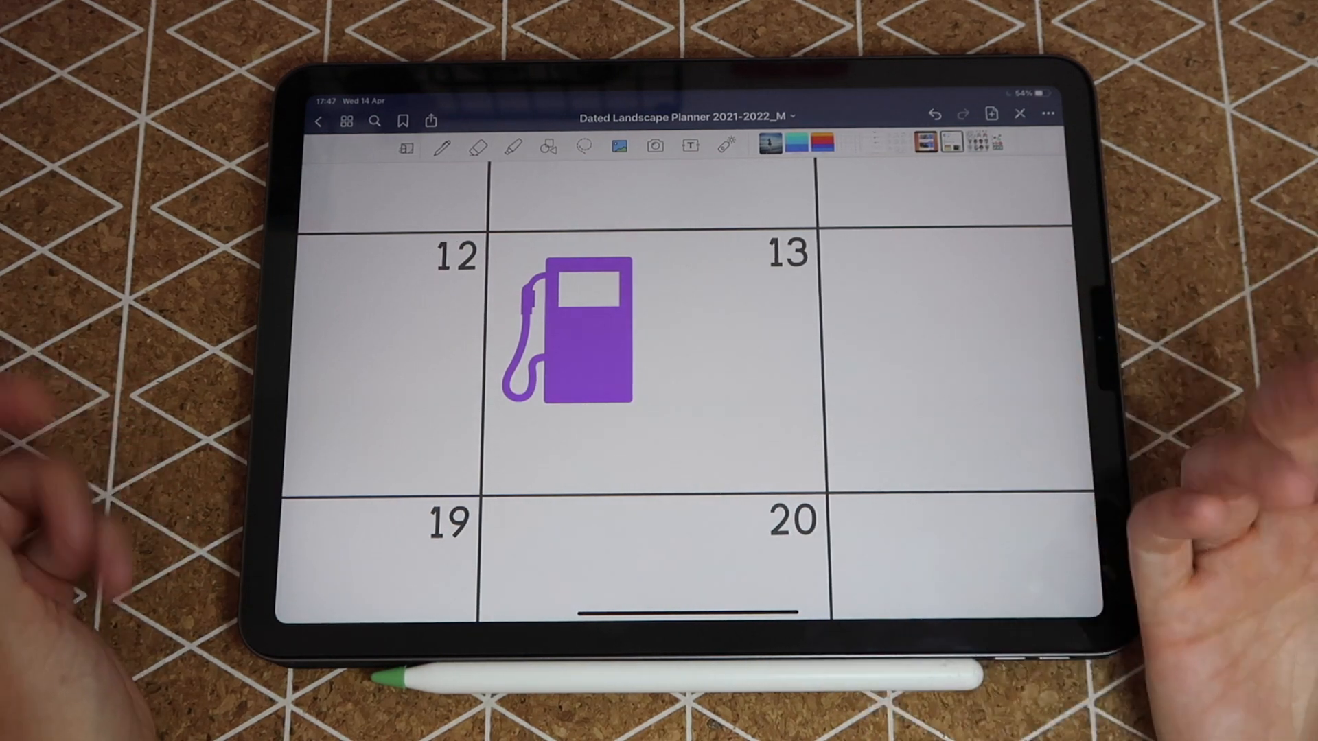
- Swipe up to return from the GoodNotes planner toward the Keynote slide
scroll("up", 3)
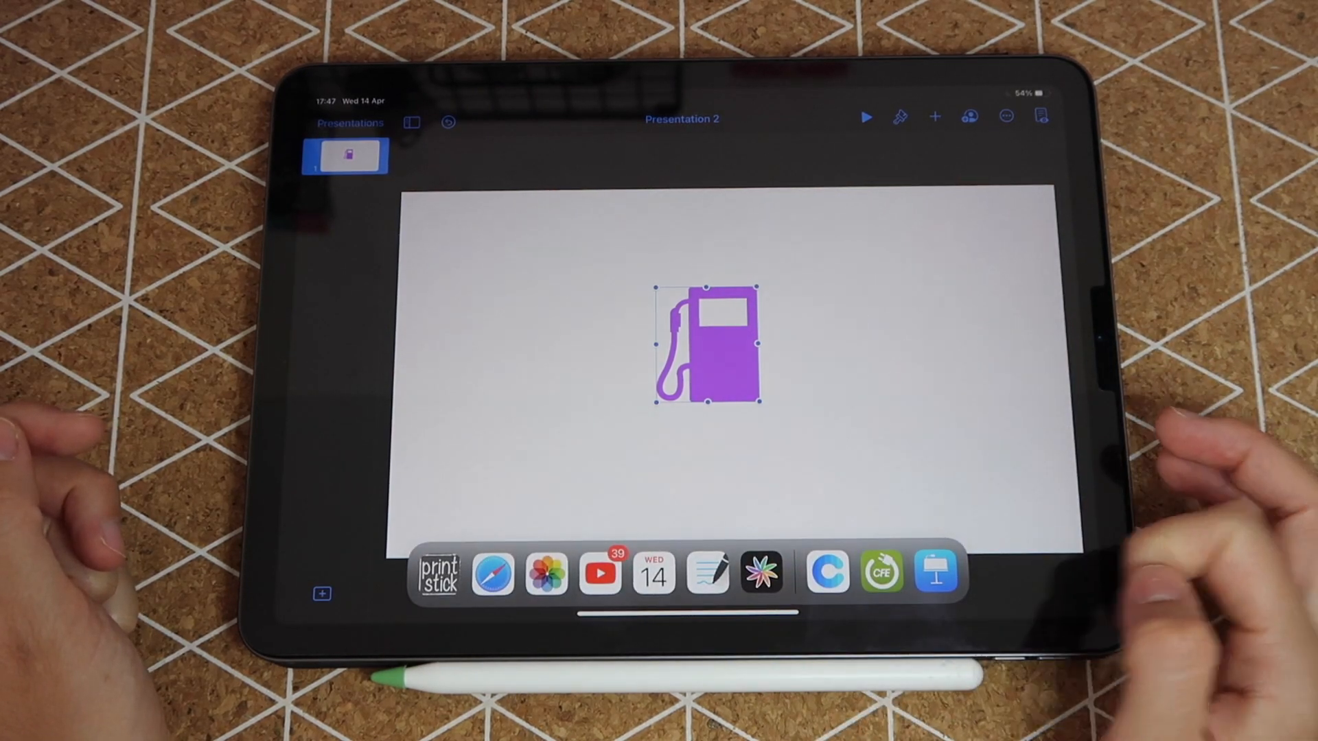
- Bring Stickser into Split View beside Keynote and browse its Main Folder
left_click(763, 577)
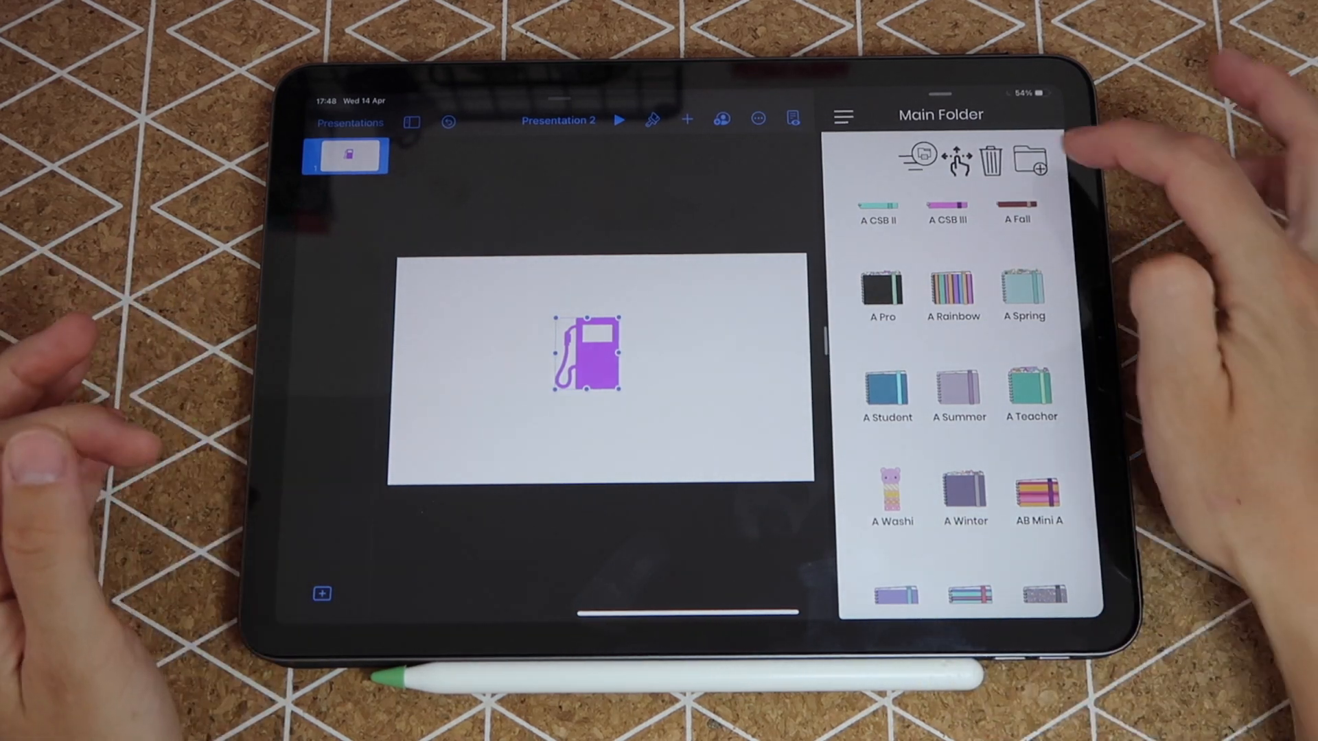
left_click(1035, 160)
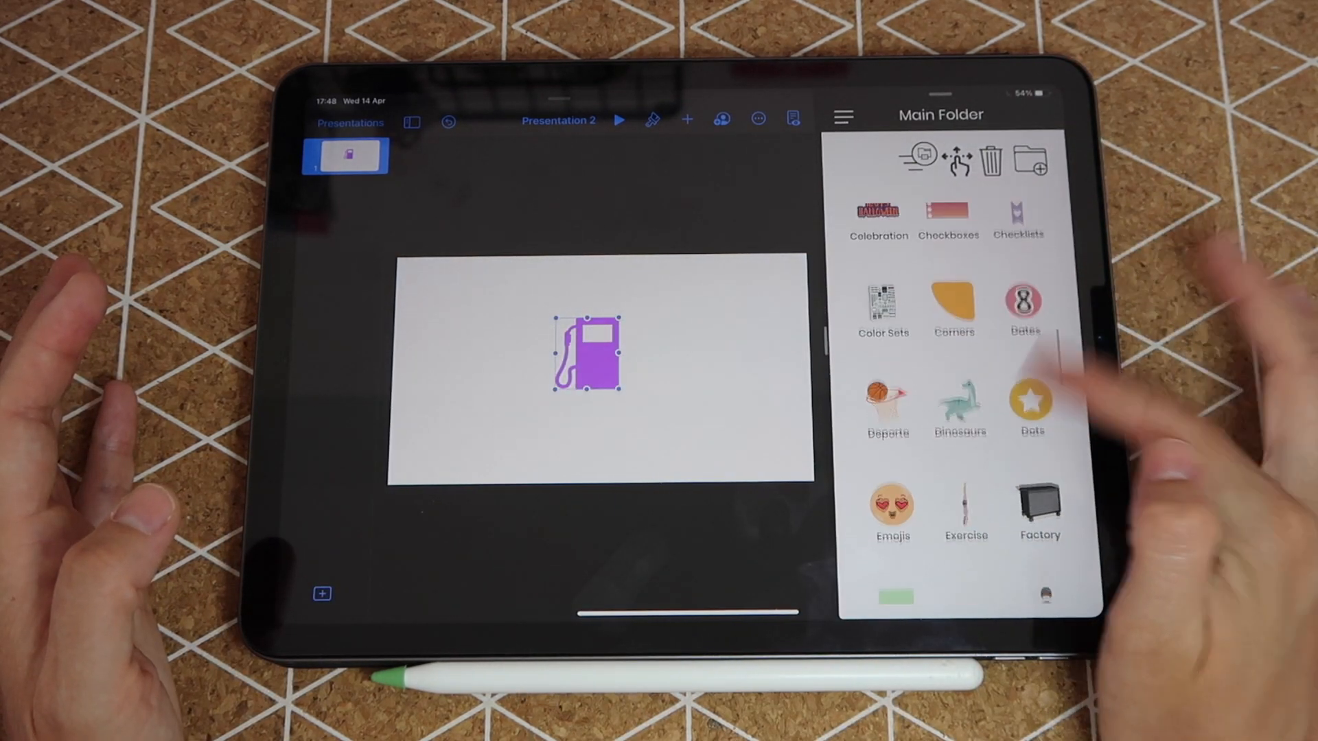
scroll("down", 3)
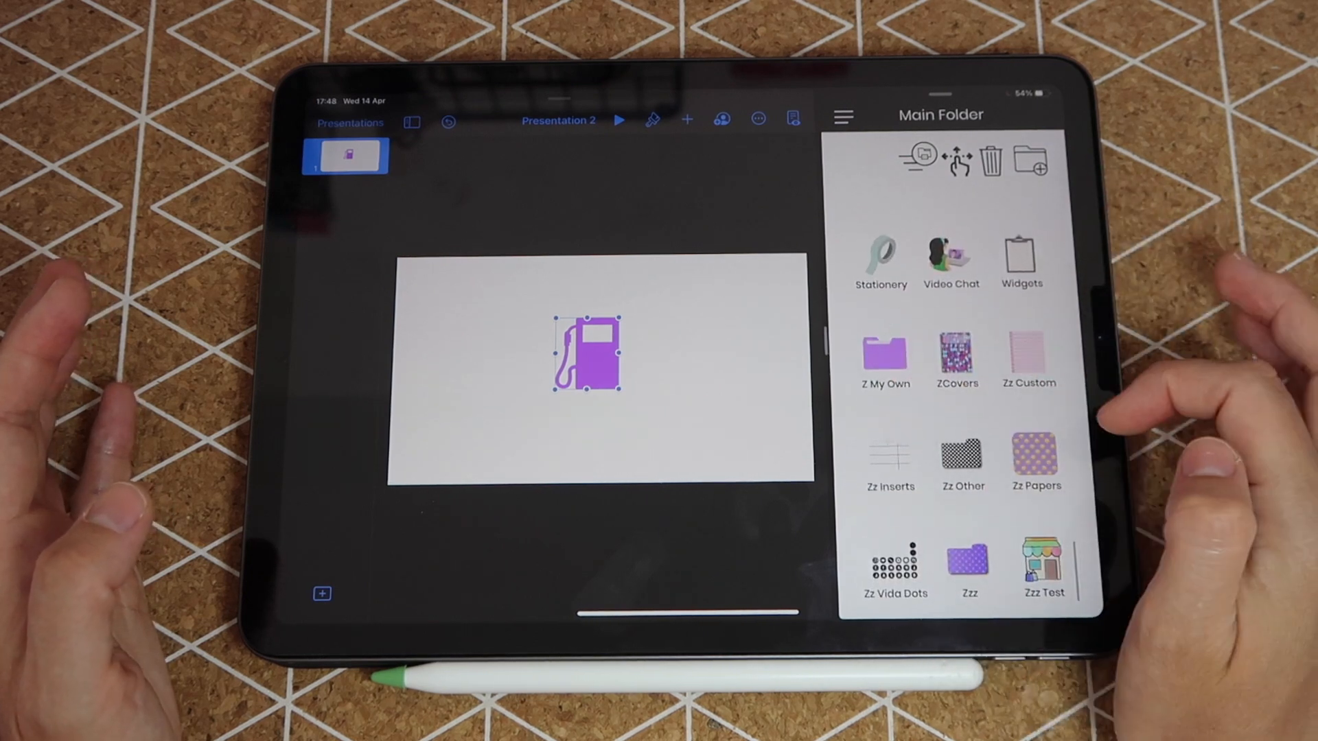
- Open the Z My Own sticker folder to receive the coloured pumps
left_click(884, 351)
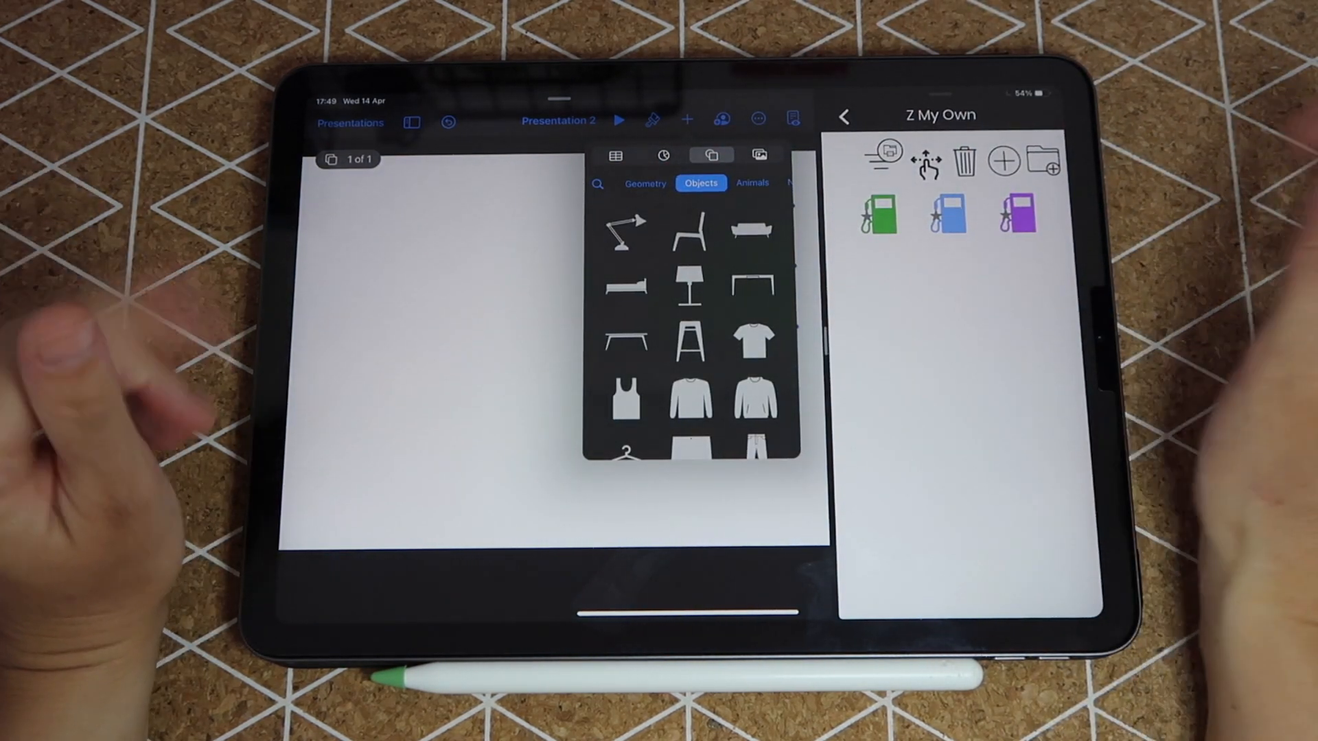
- Insert a star from the Basic shapes onto the slide
left_click(645, 184)
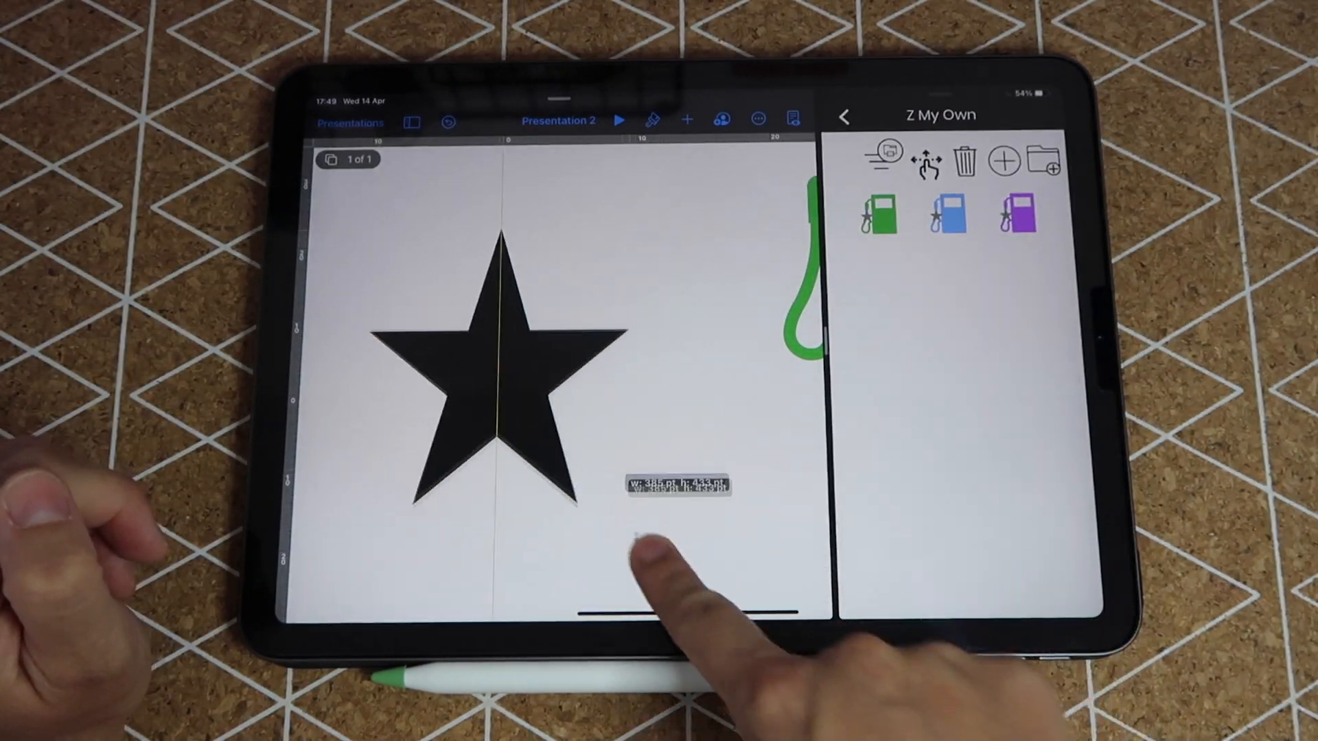
- Enlarge the star, fatten its points via the radius dot, and reduce it to four points
left_click_drag(680, 488, 765, 404)
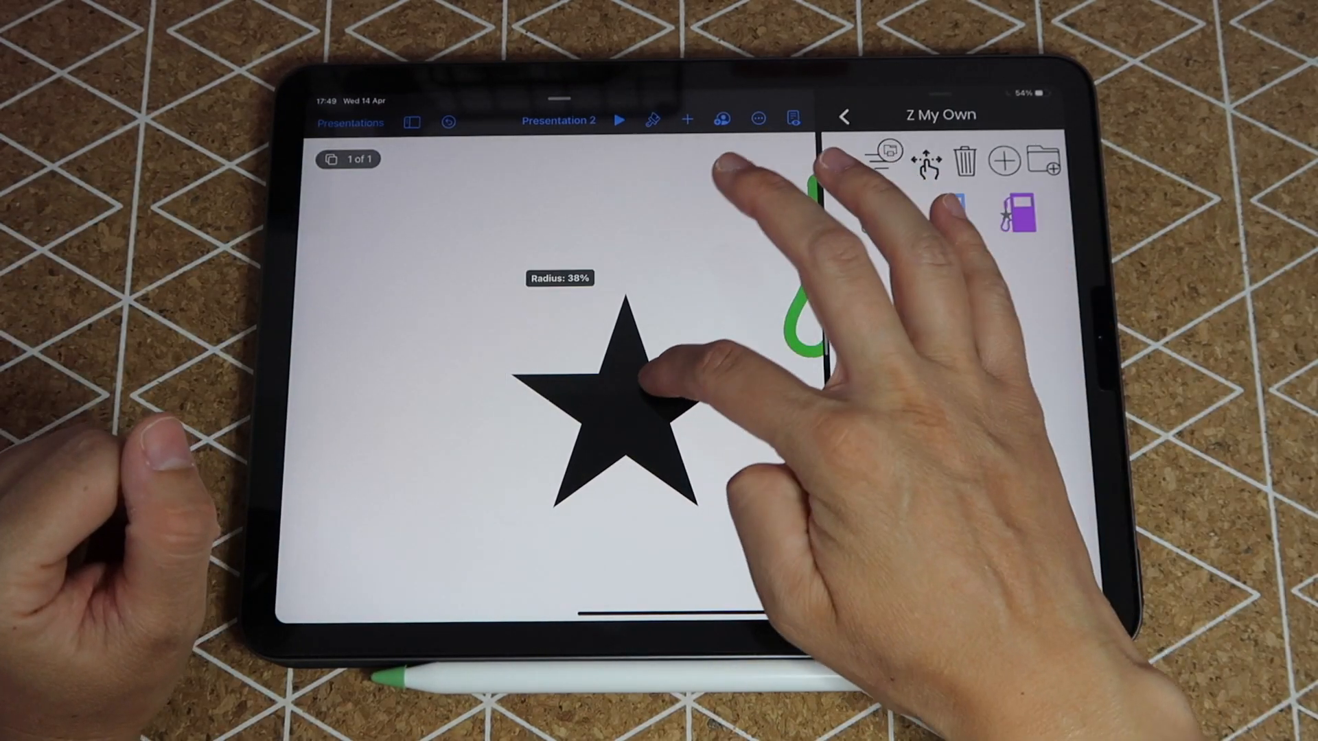
left_click_drag(656, 387, 664, 353)
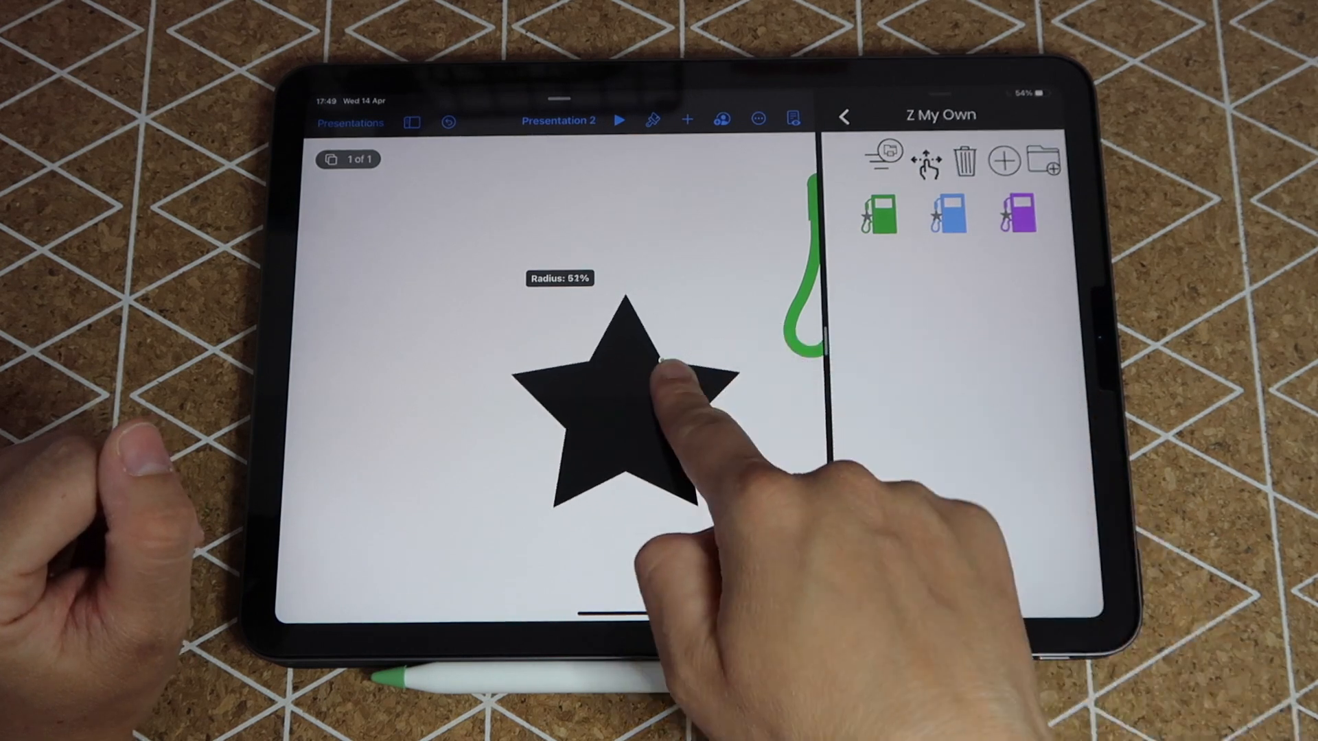
left_click_drag(660, 369, 626, 404)
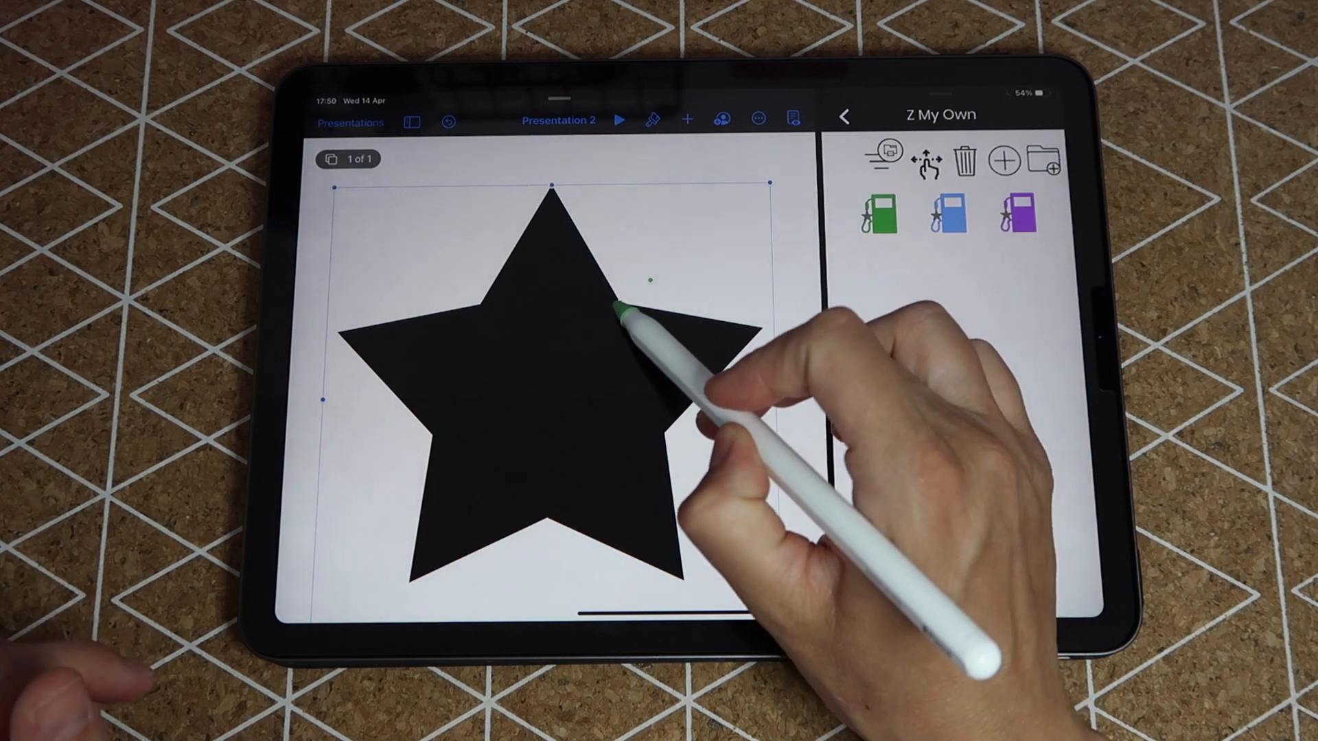
left_click_drag(646, 281, 656, 261)
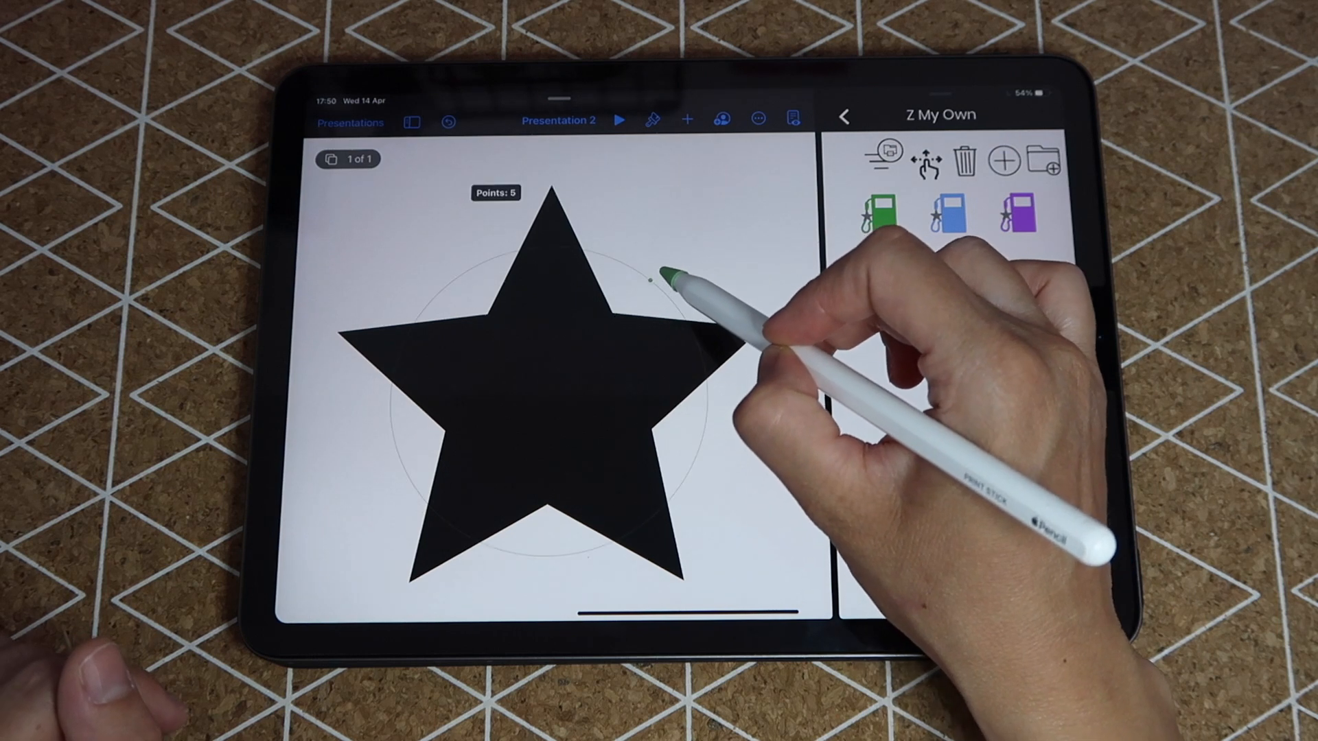
mouse_move(669, 266)
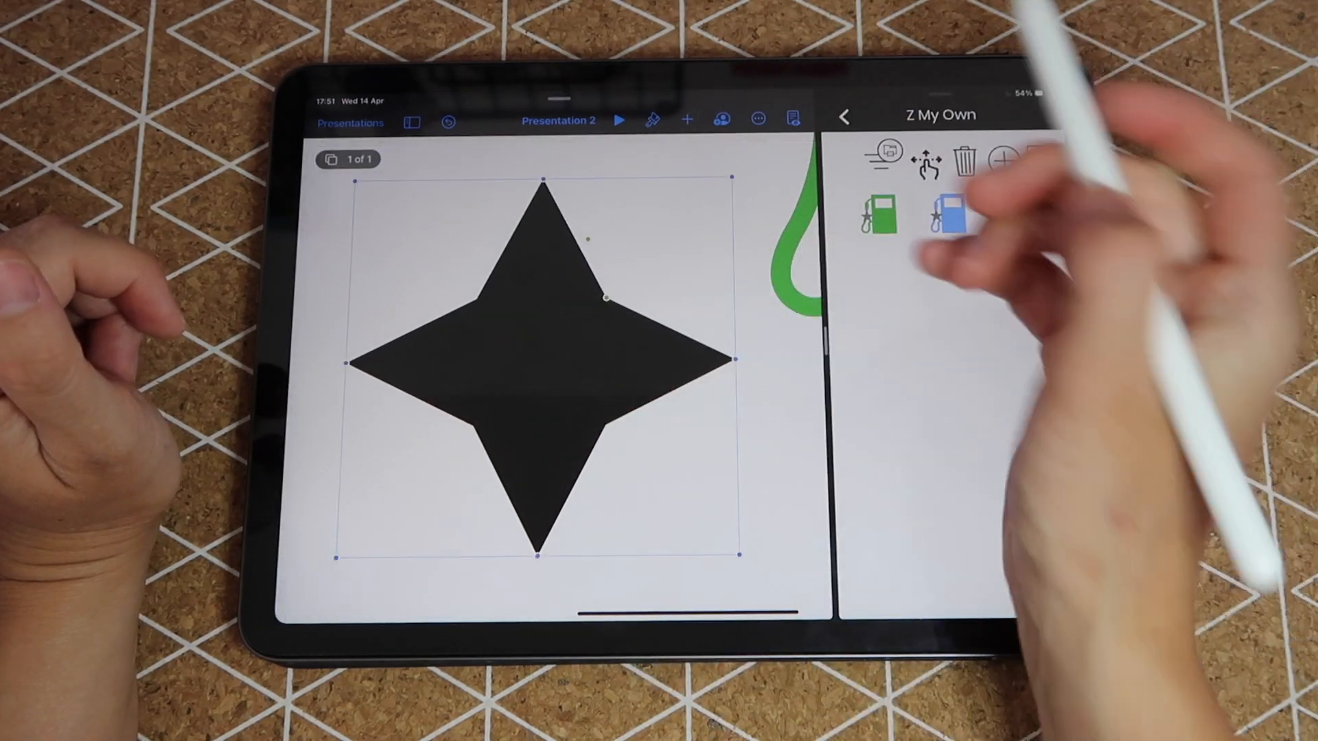
- Give the star eight points, tilt it, and fill it light blue via Style
left_click(651, 121)
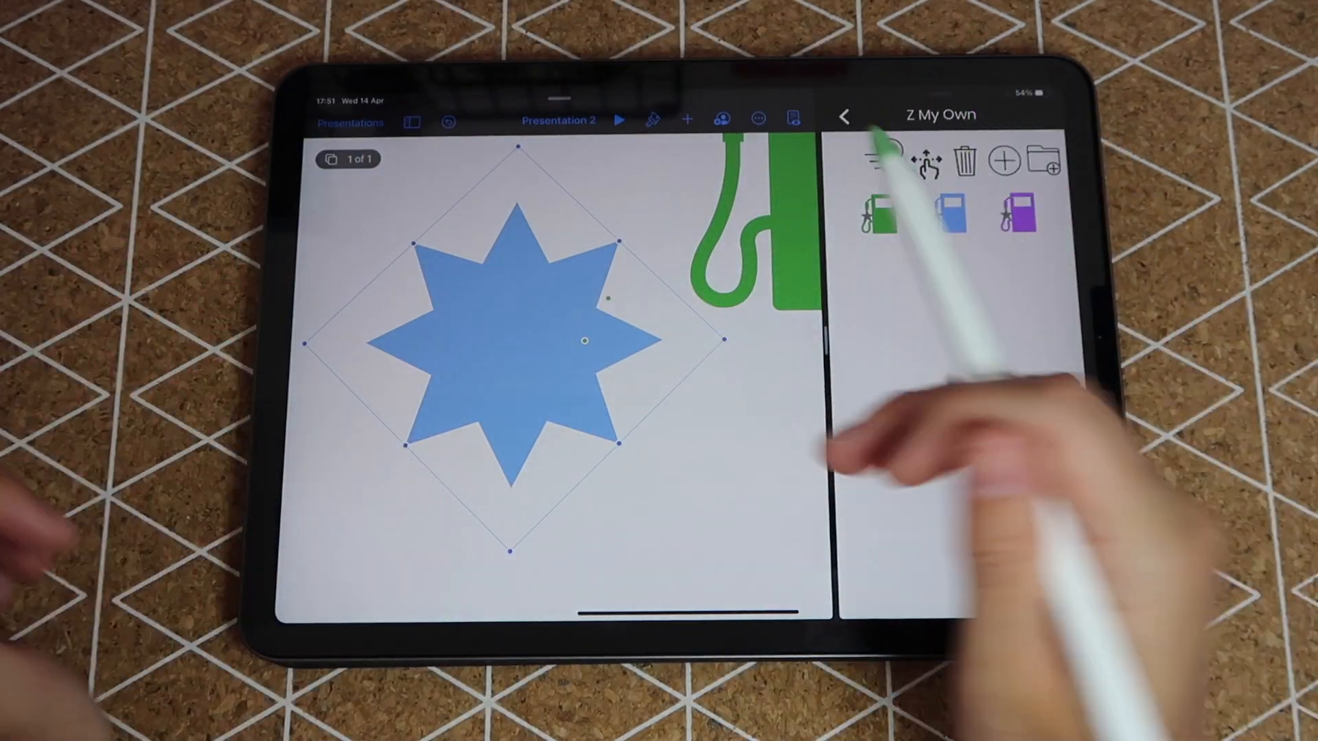
- Layer a darker blue six-point star over the first and add a circle at the centre
left_click(653, 119)
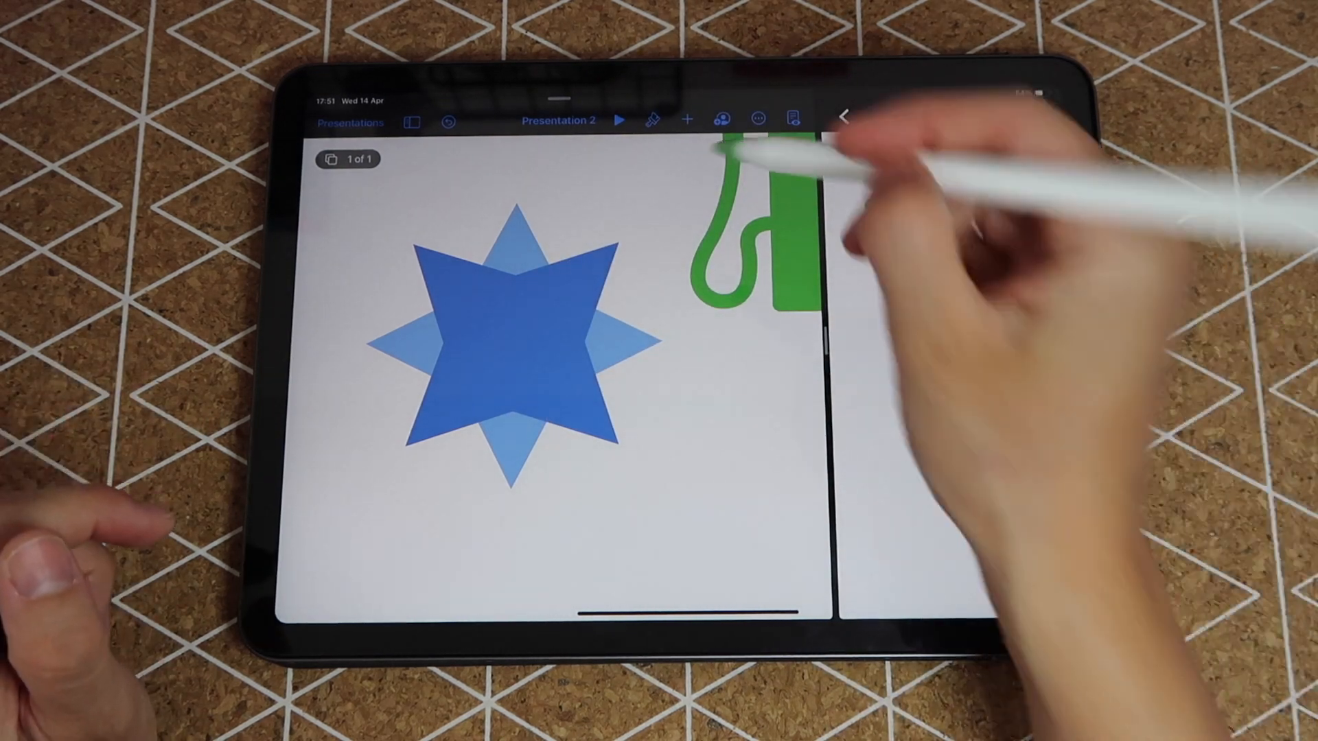
left_click(684, 120)
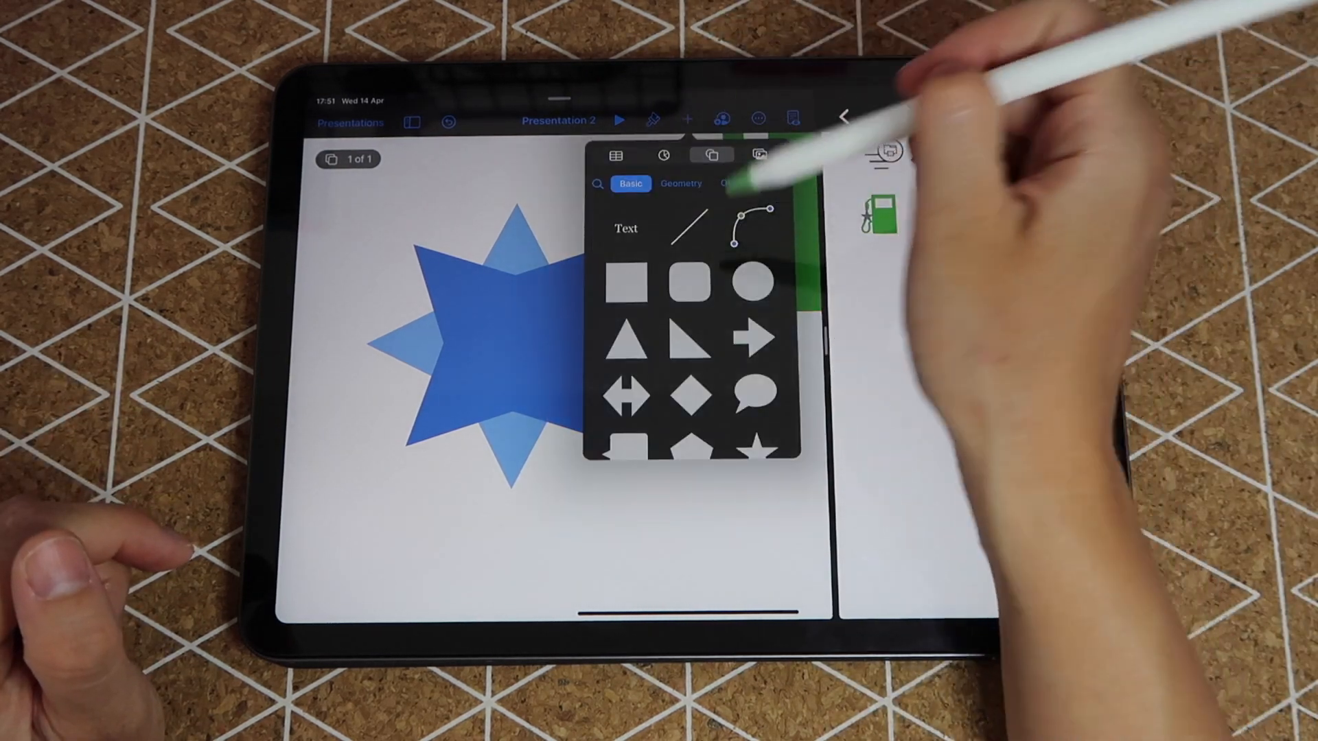
left_click(755, 282)
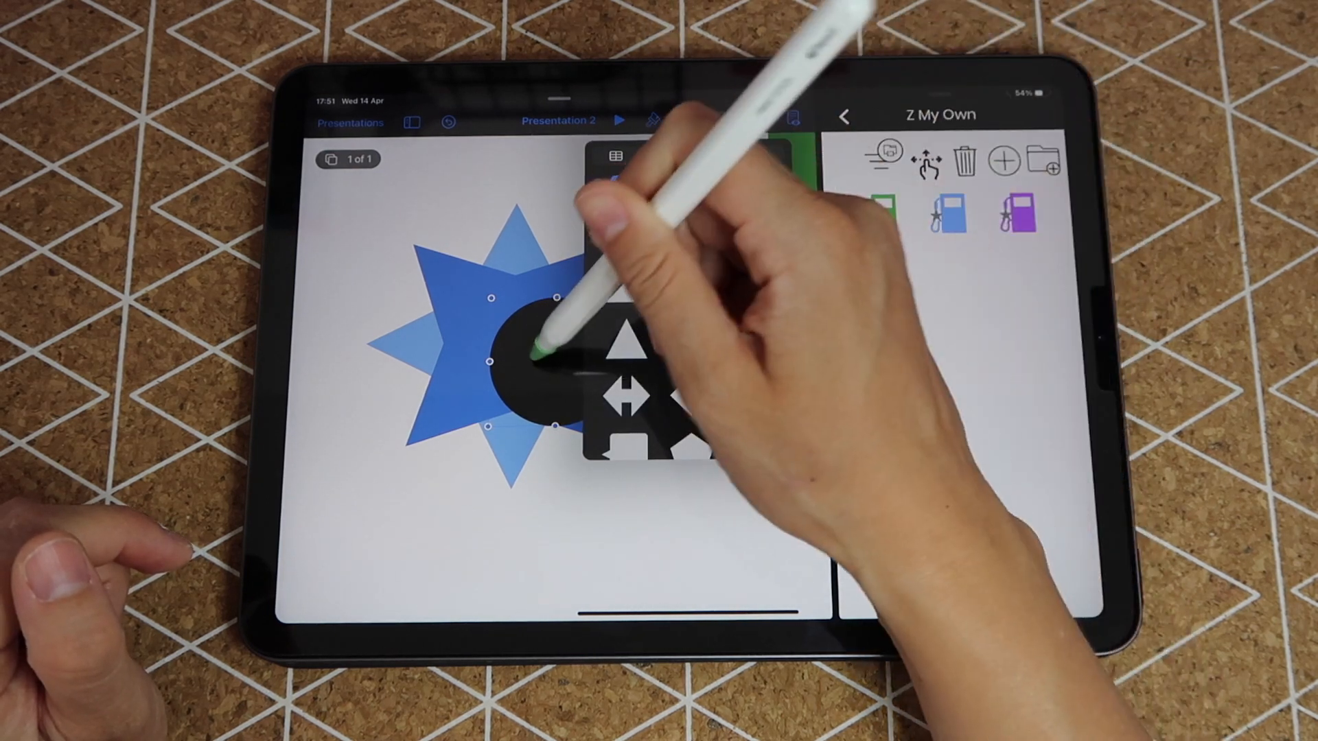
left_click(527, 354)
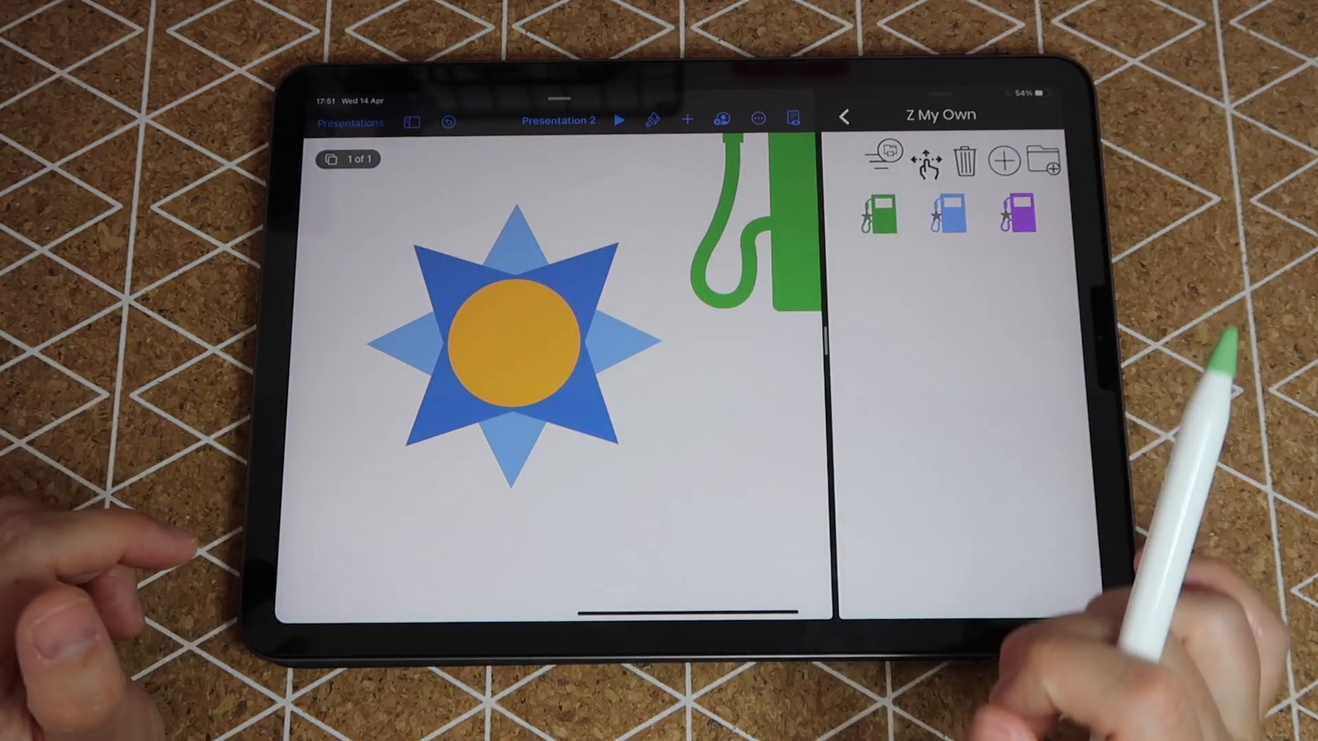
- Recolour the sun's star shapes with orange presets and save the sun as a sticker
left_click(508, 350)
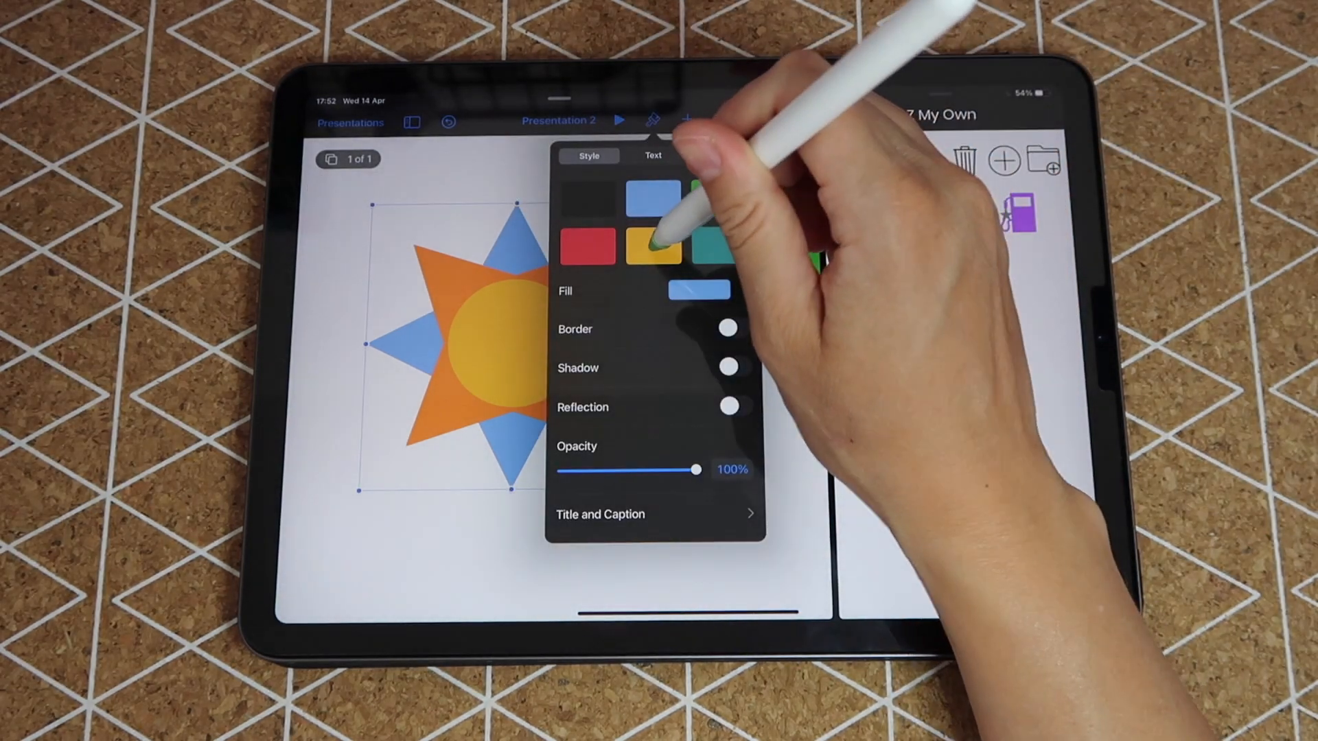
left_click(697, 289)
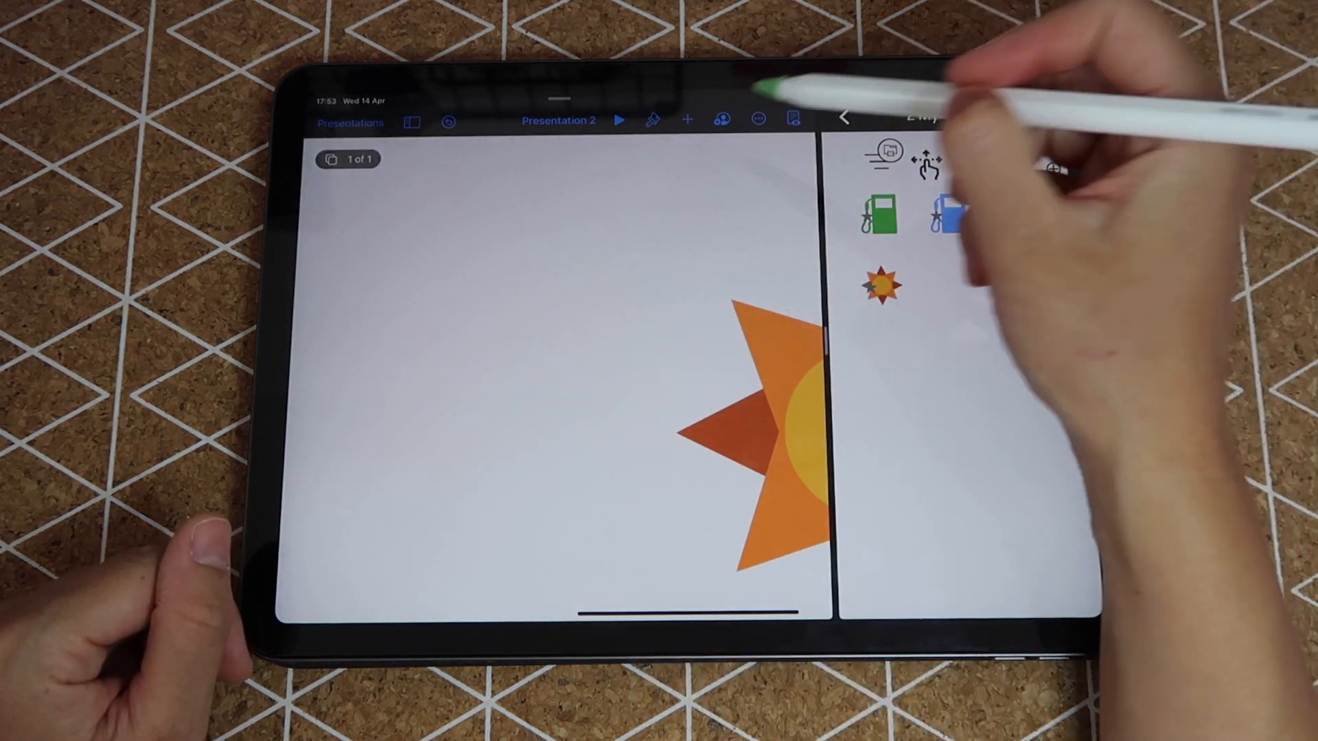
- Insert a black rounded rectangle from Shapes, then a new text box beneath it
left_click(685, 118)
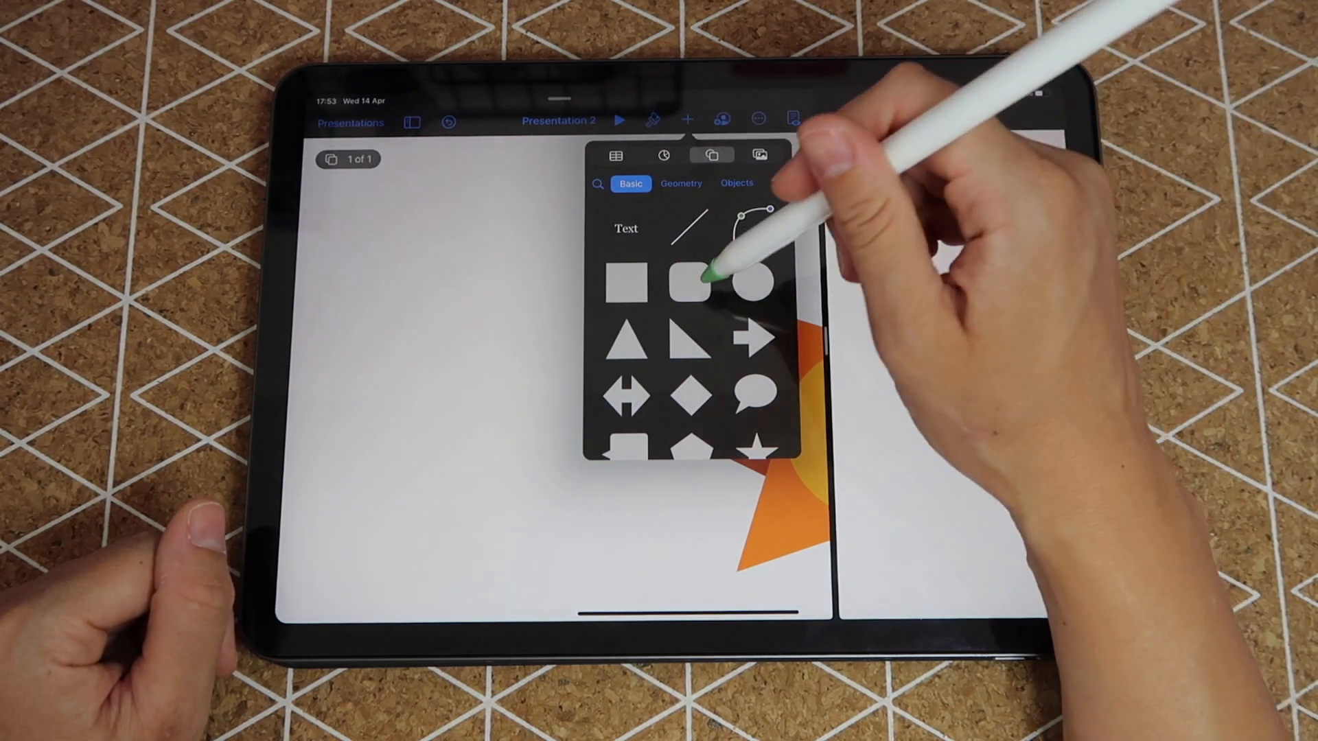
left_click(690, 281)
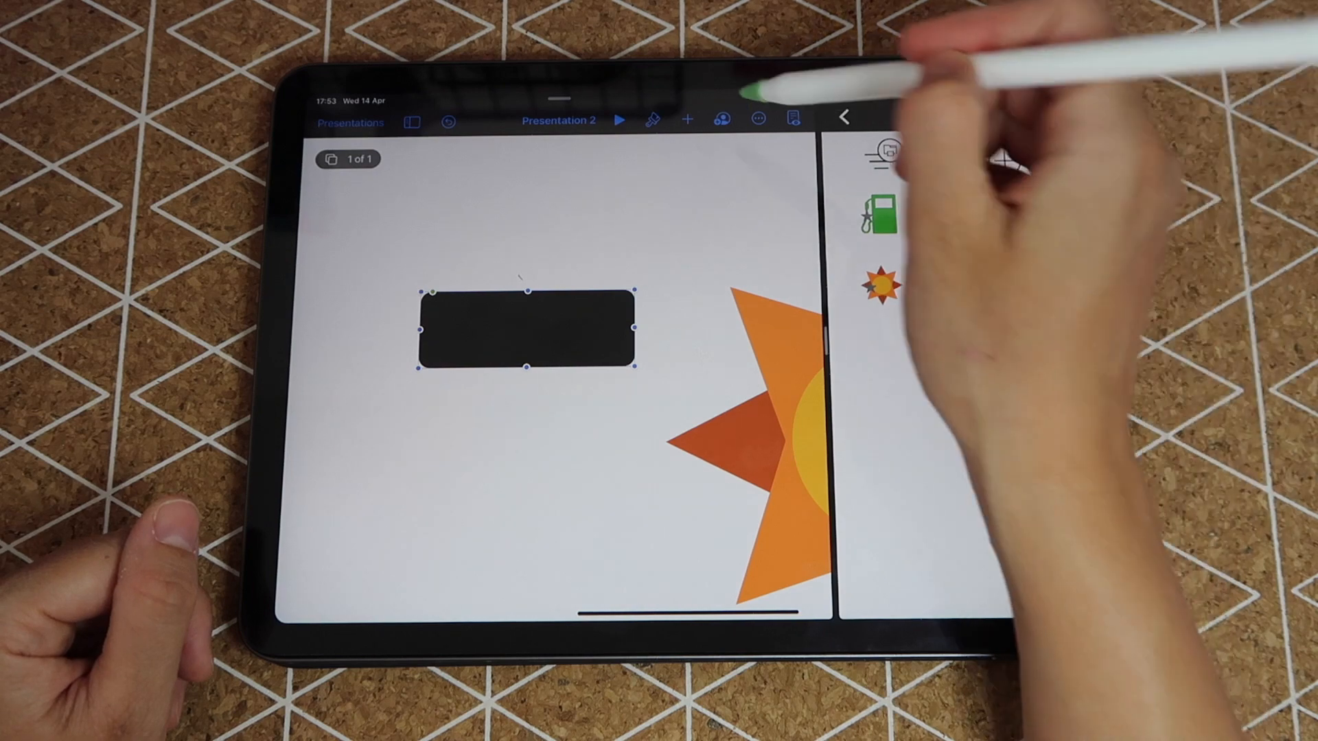
left_click(687, 119)
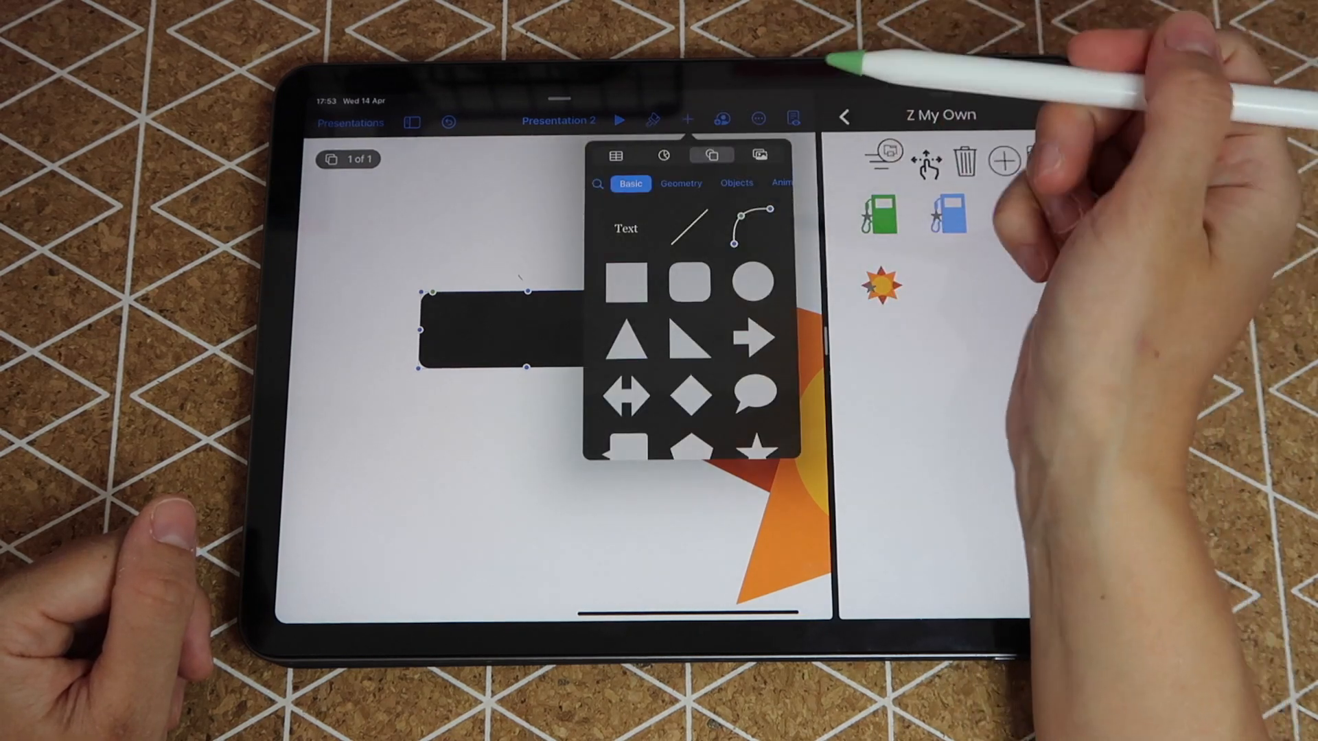
left_click(624, 228)
type("MEETING")
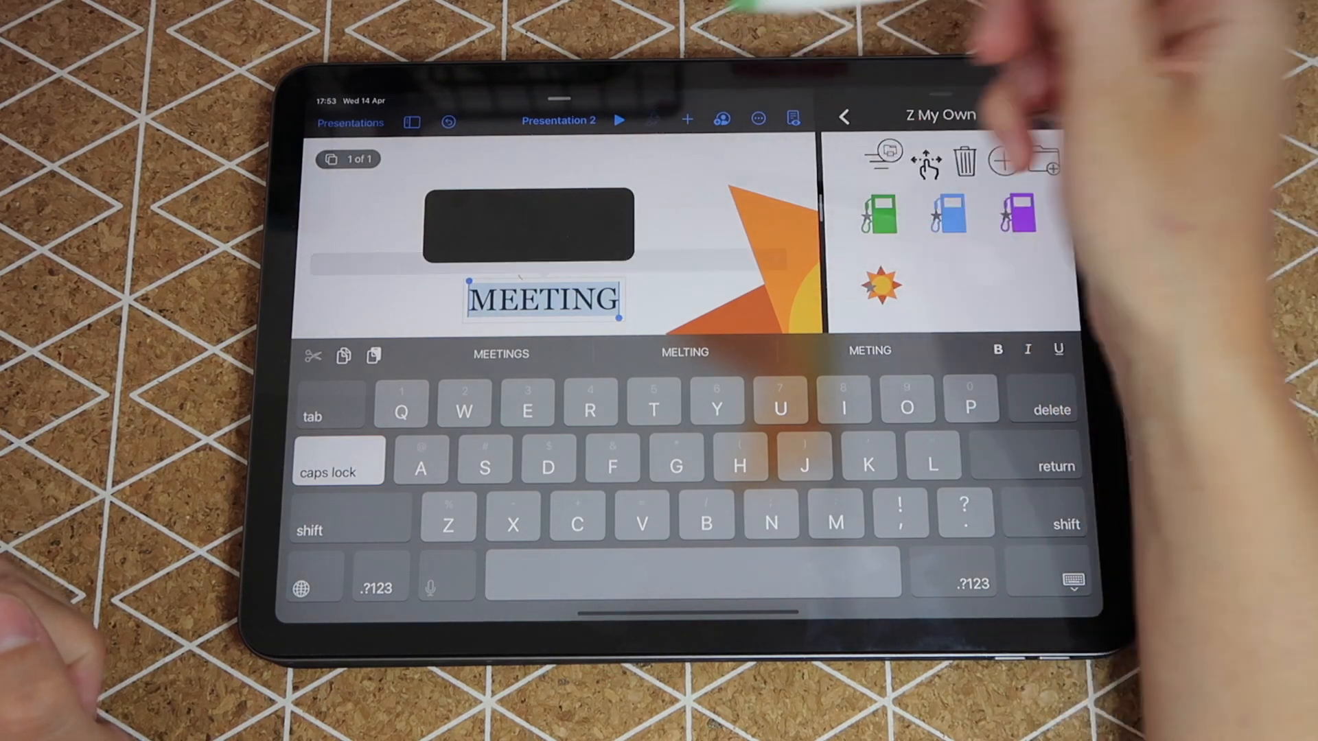
- Set MEETING in the Cuevas font, colour it white, and centre it on the rectangle
left_click(653, 121)
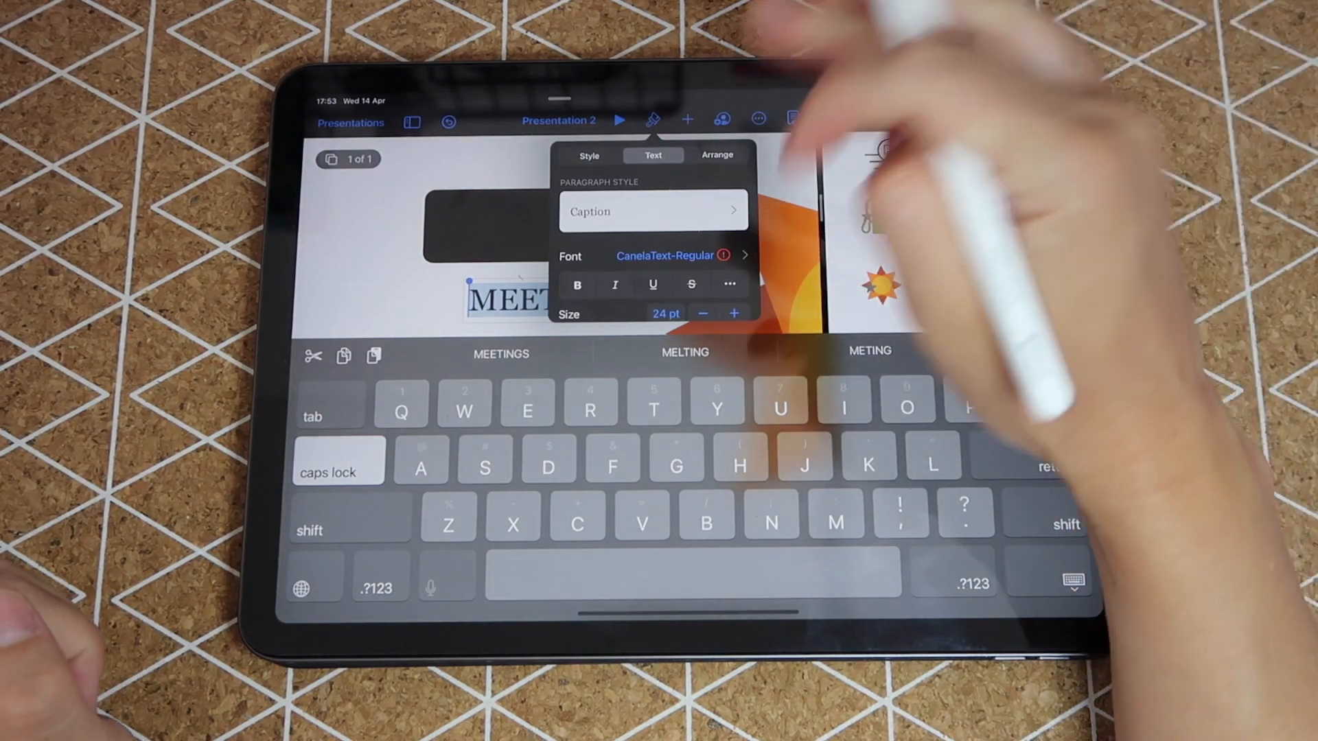
left_click(666, 255)
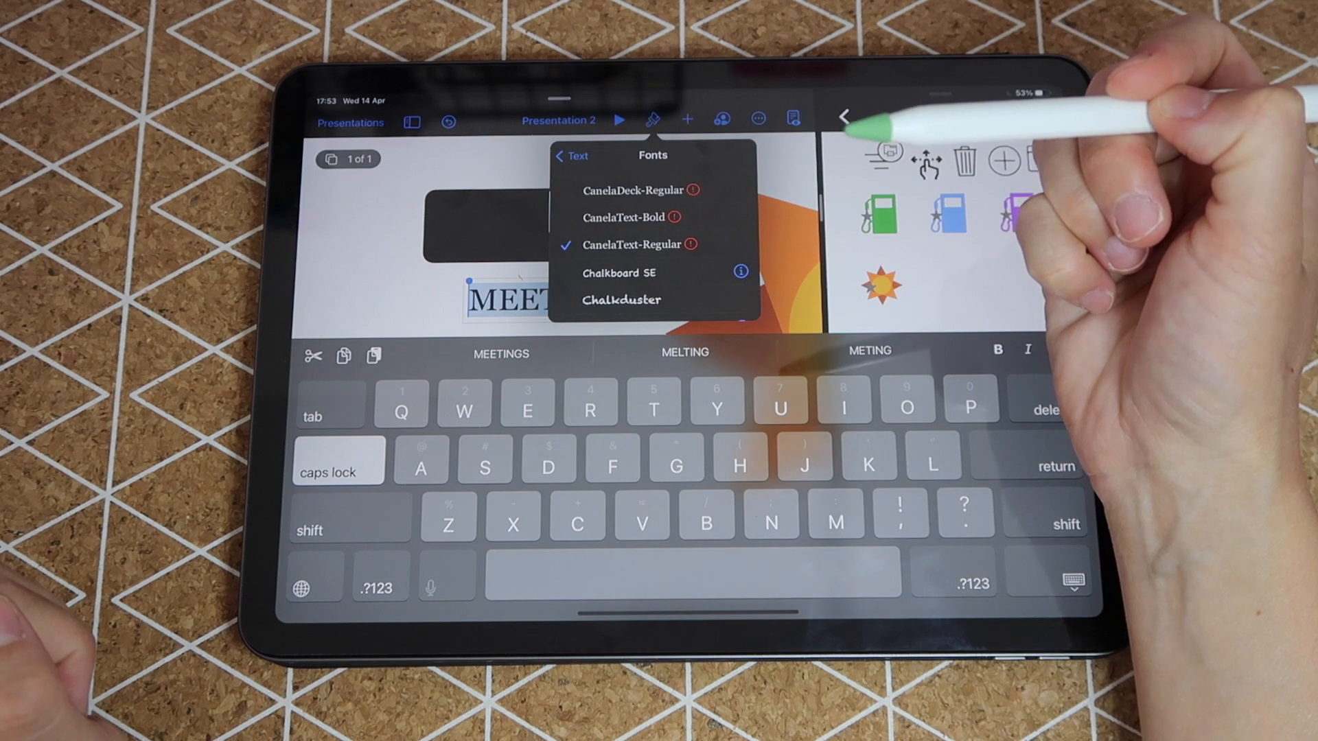
scroll("down", 3)
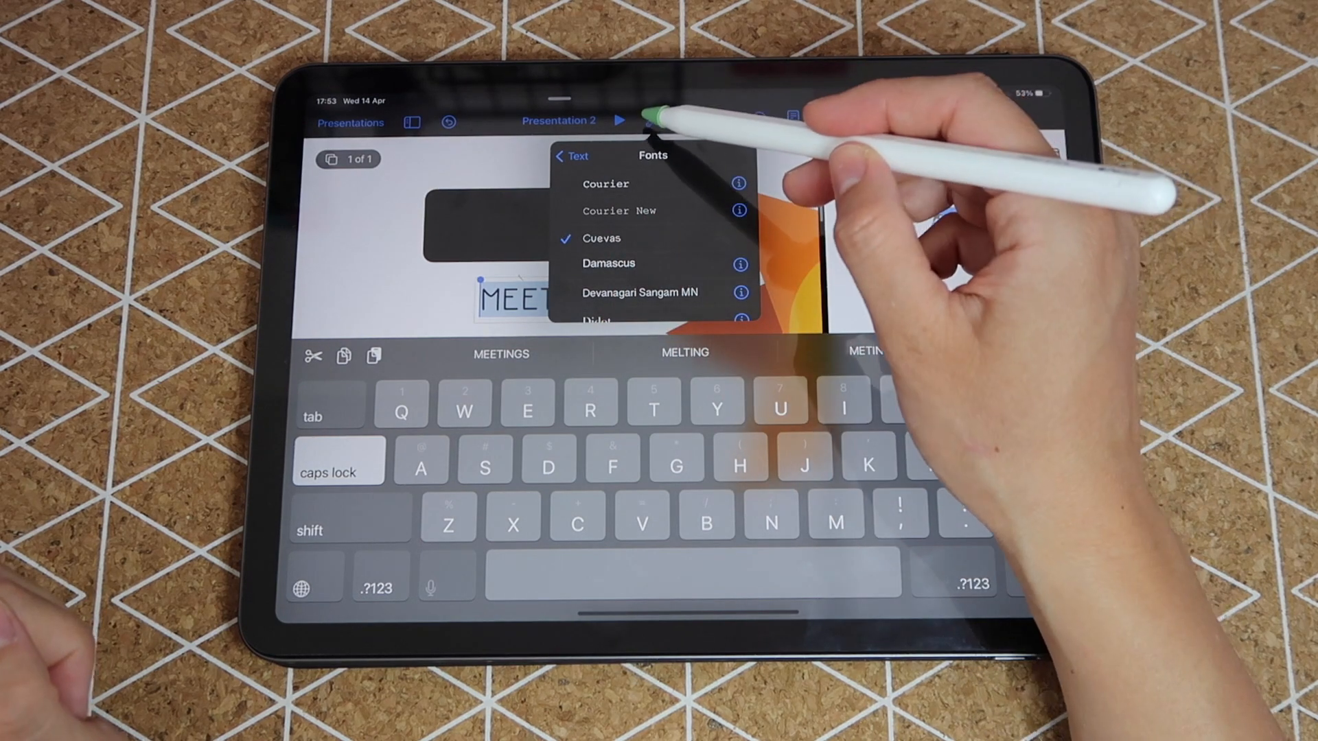
left_click(568, 156)
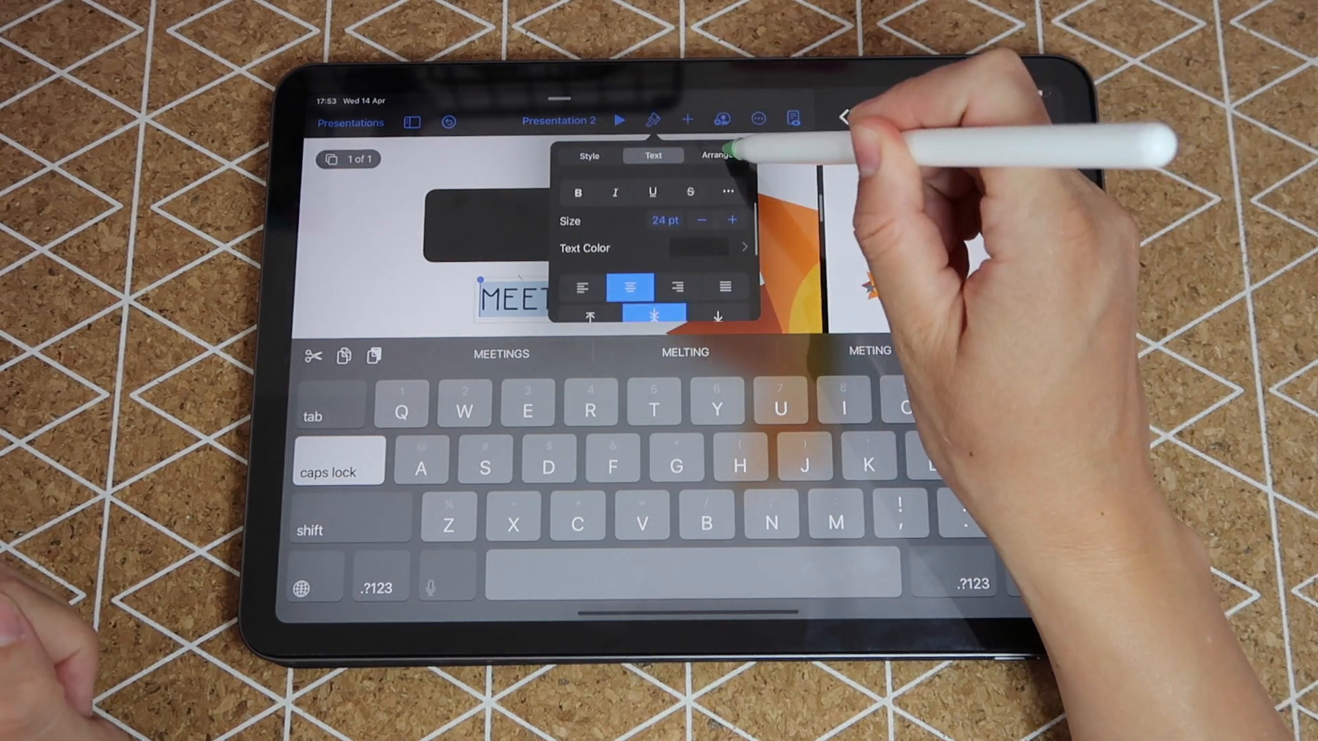
left_click(735, 247)
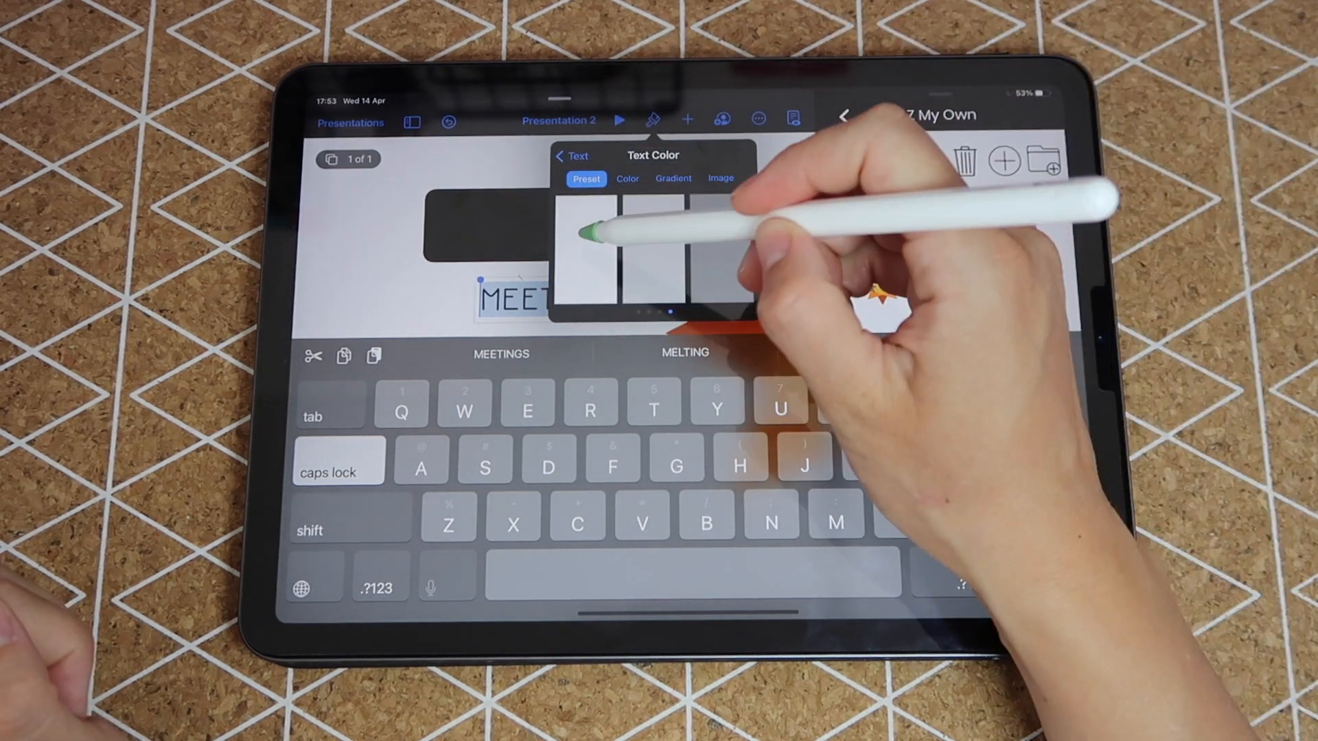
left_click(571, 155)
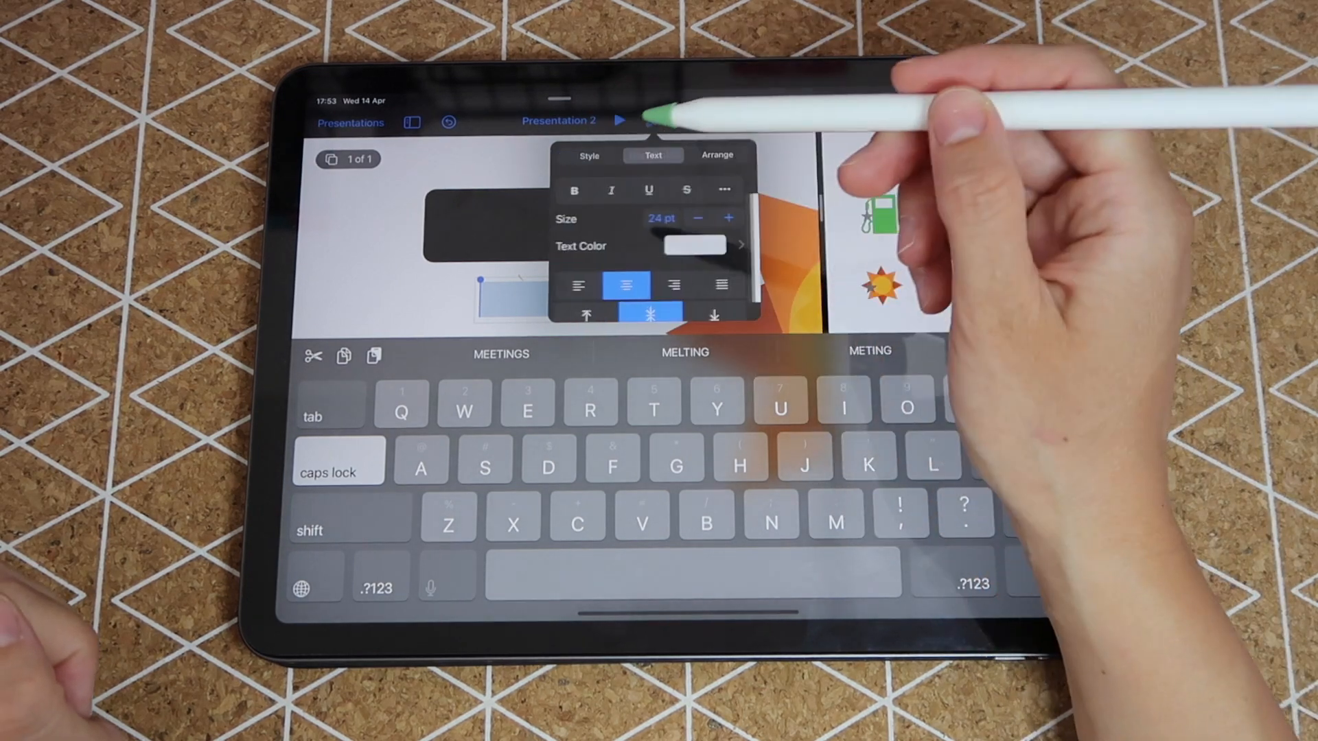
left_click(730, 219)
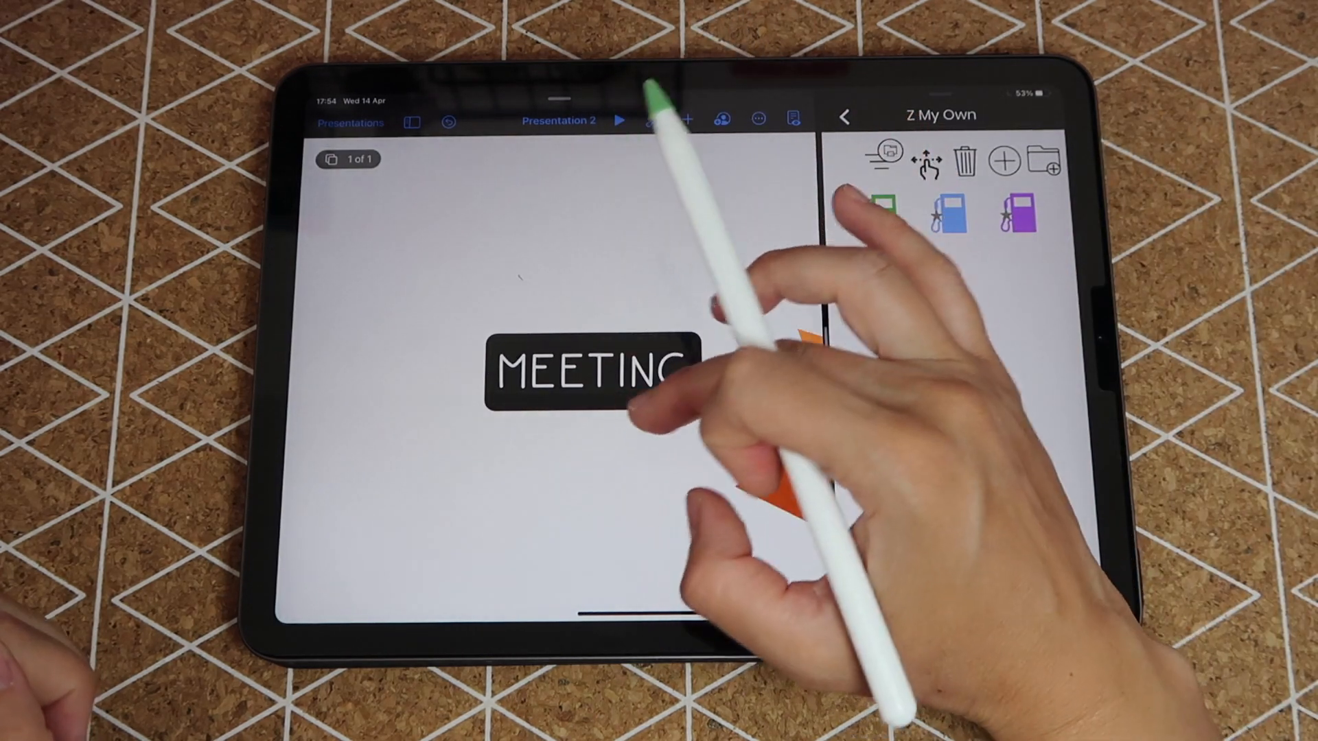
- Give the MEETING label a gradient fill running from orange to dark brown
left_click(574, 373)
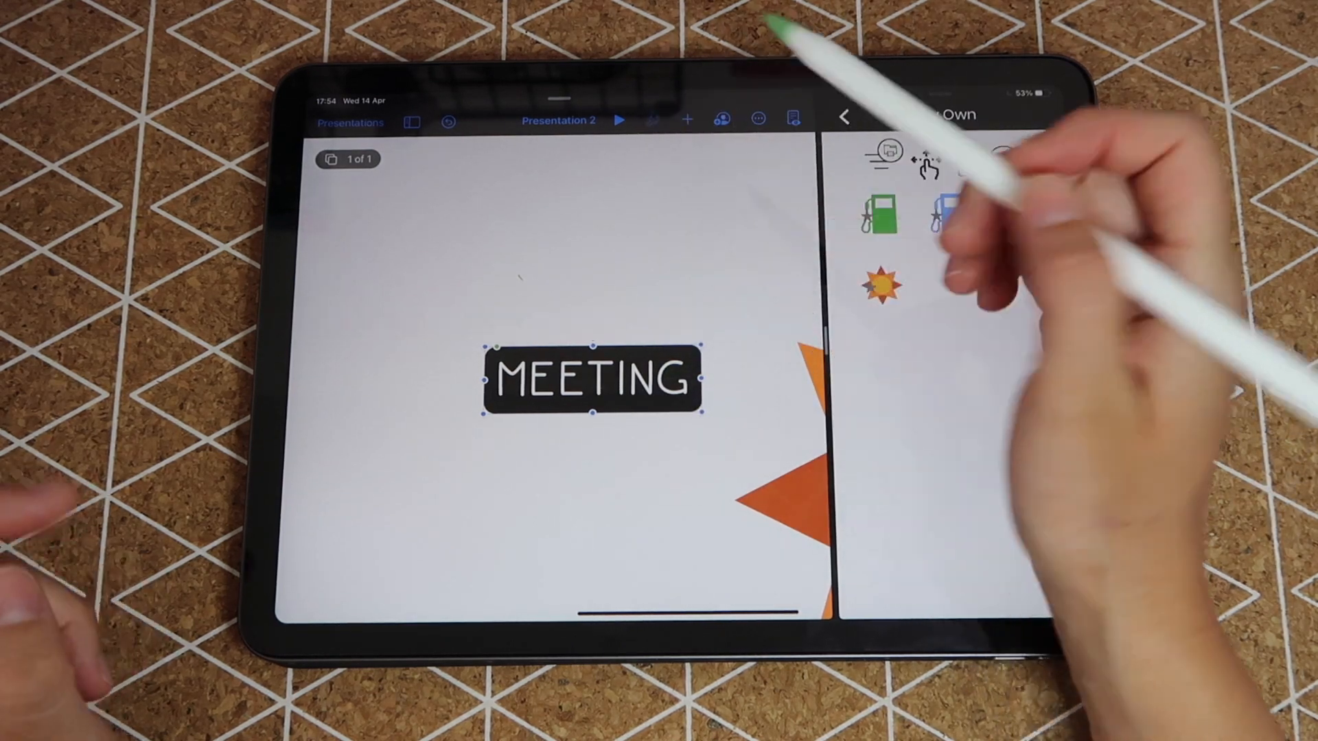
left_click(653, 120)
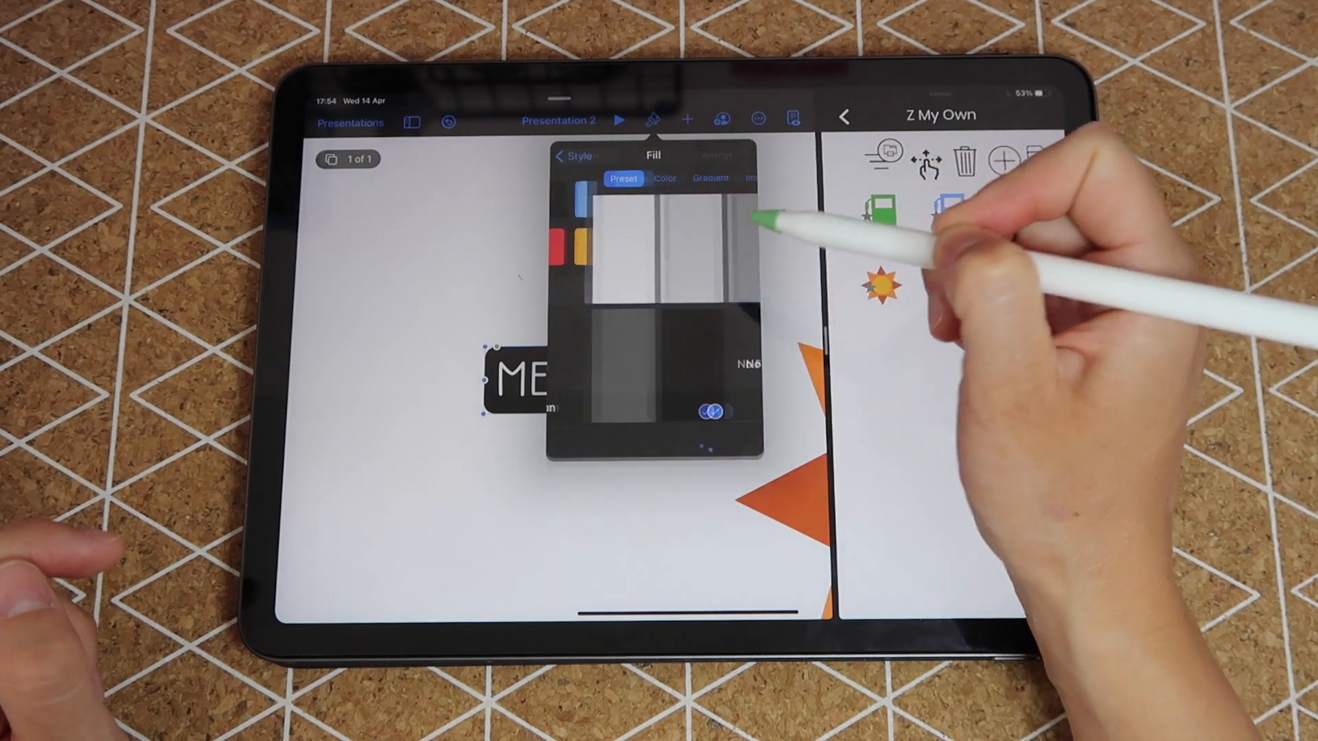
left_click(626, 177)
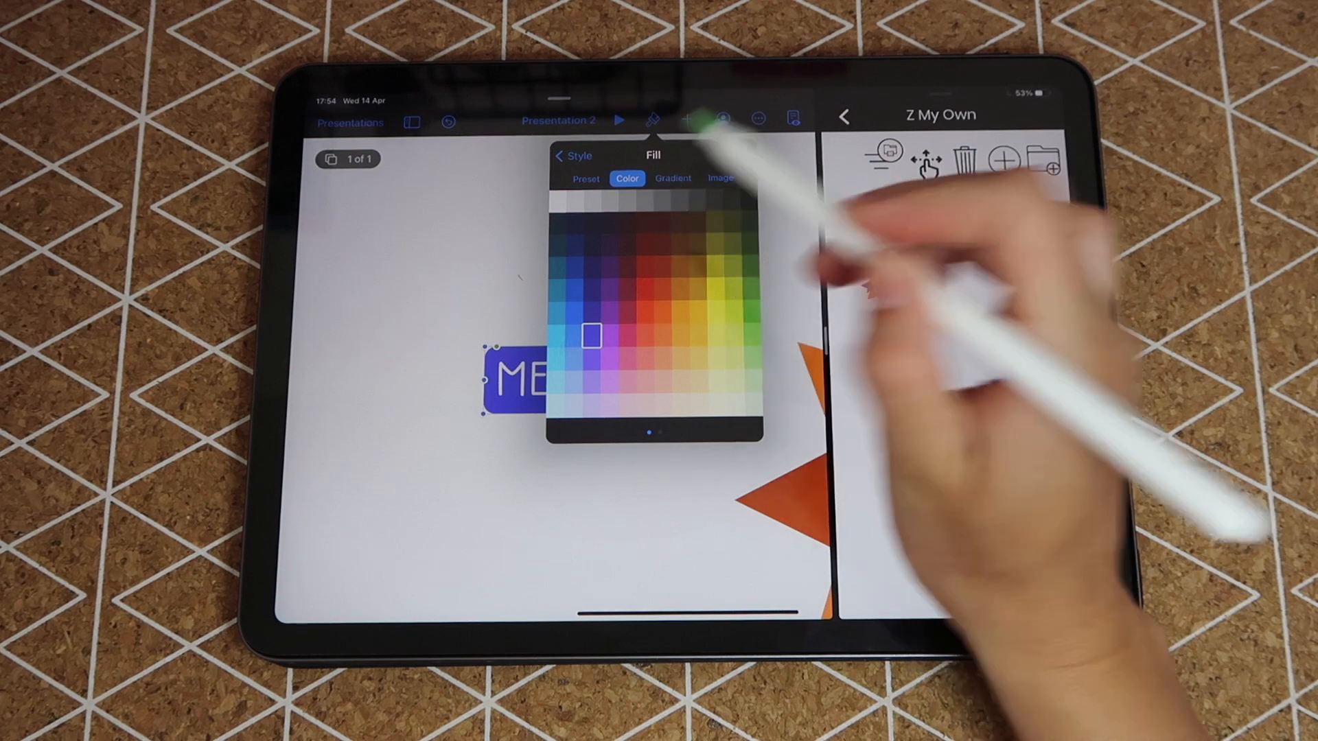
left_click(673, 178)
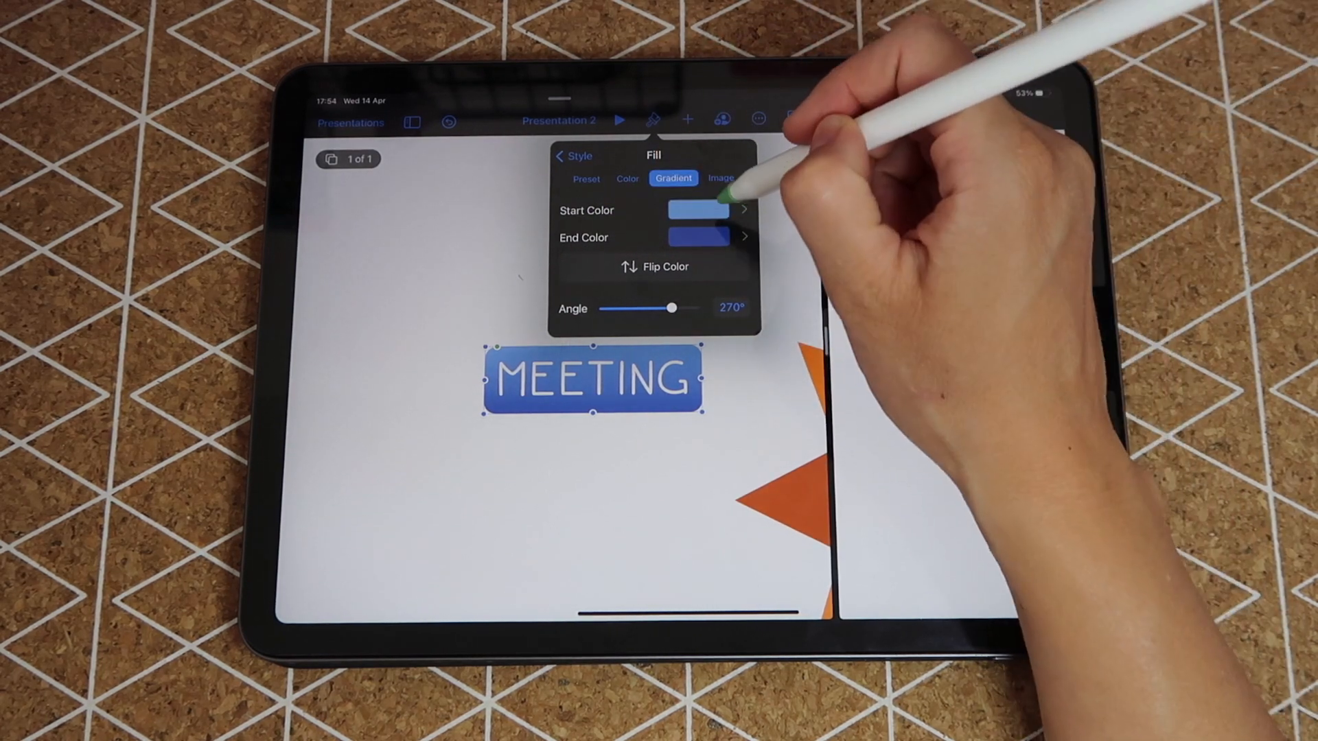
left_click(697, 210)
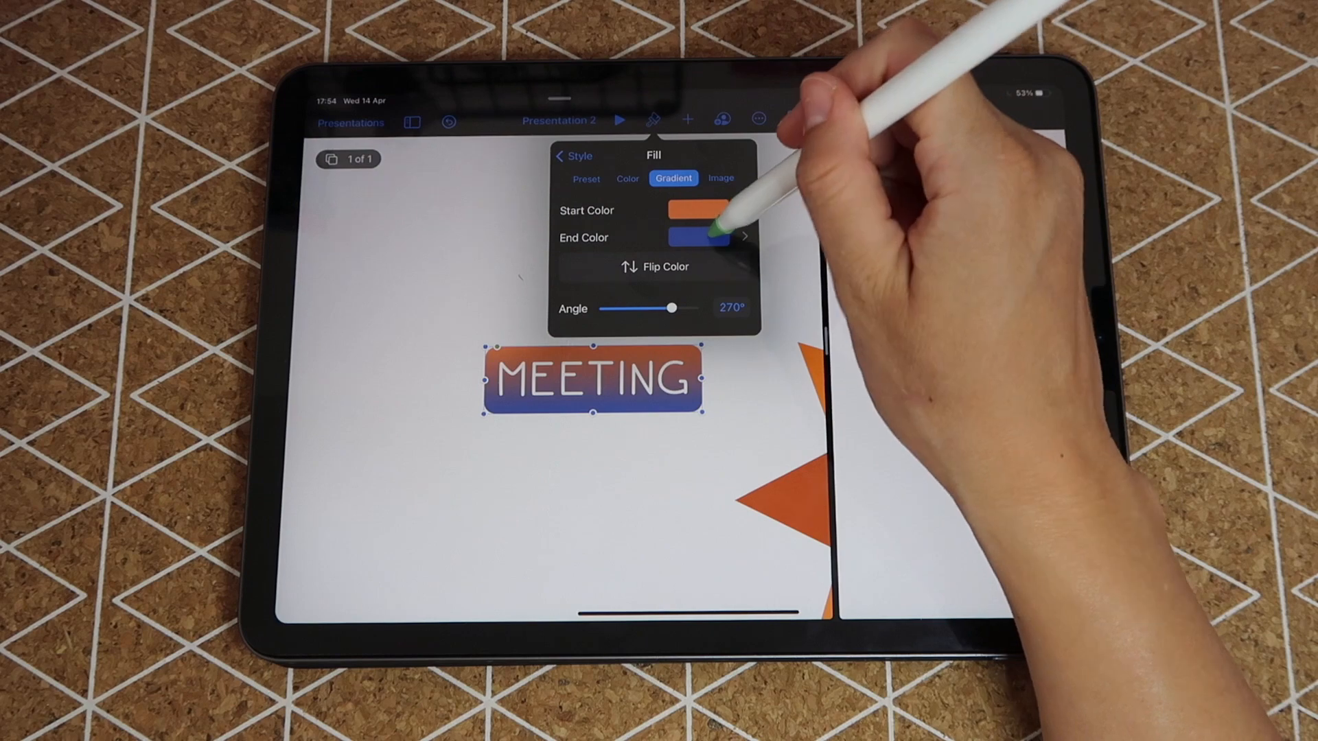
left_click(699, 236)
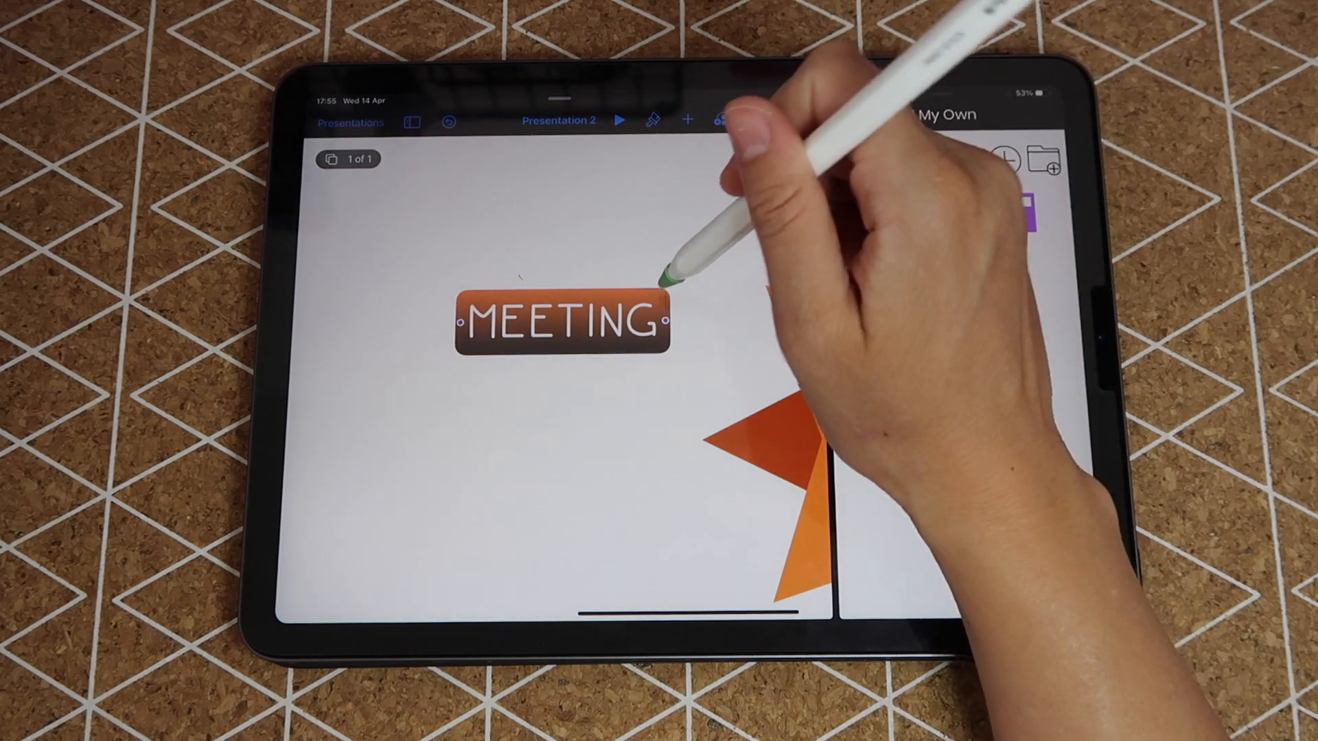
- Change the label's fill to solid mustard yellow using the colour wheel and sliders
left_click(651, 120)
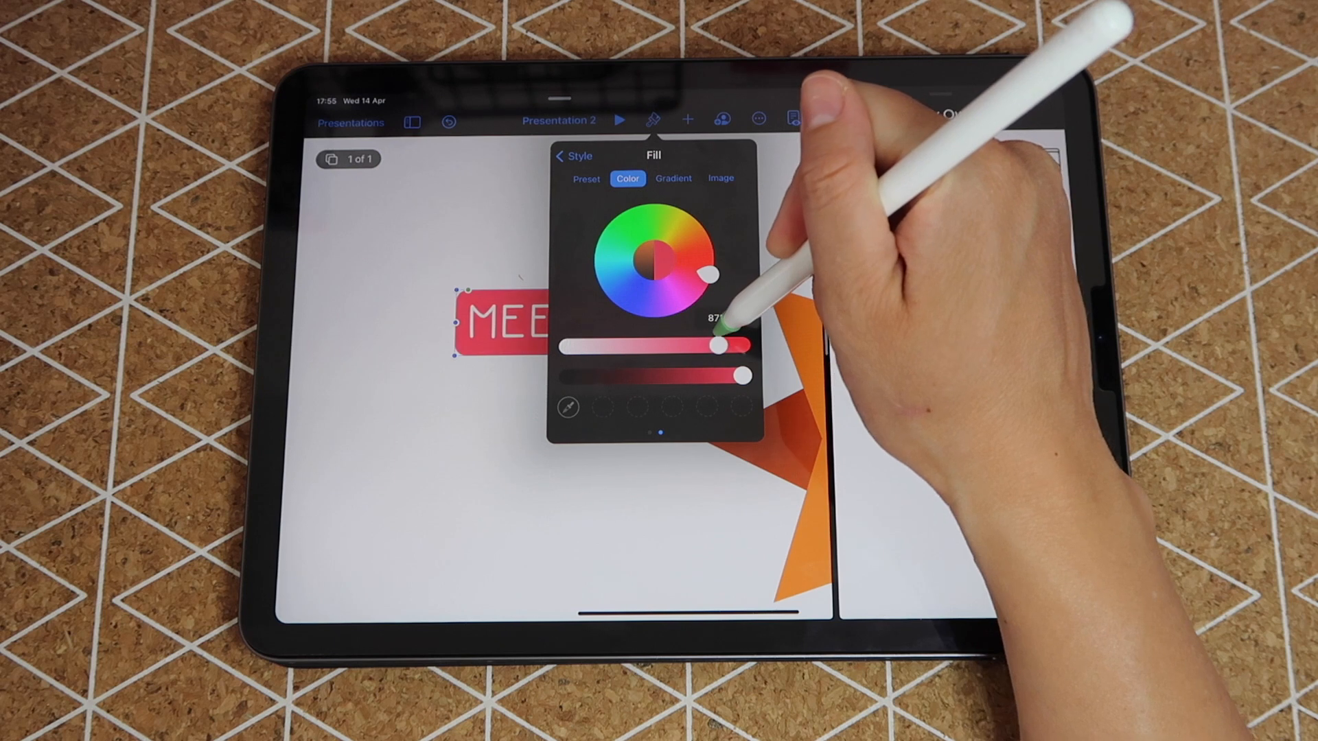
left_click_drag(714, 269, 694, 219)
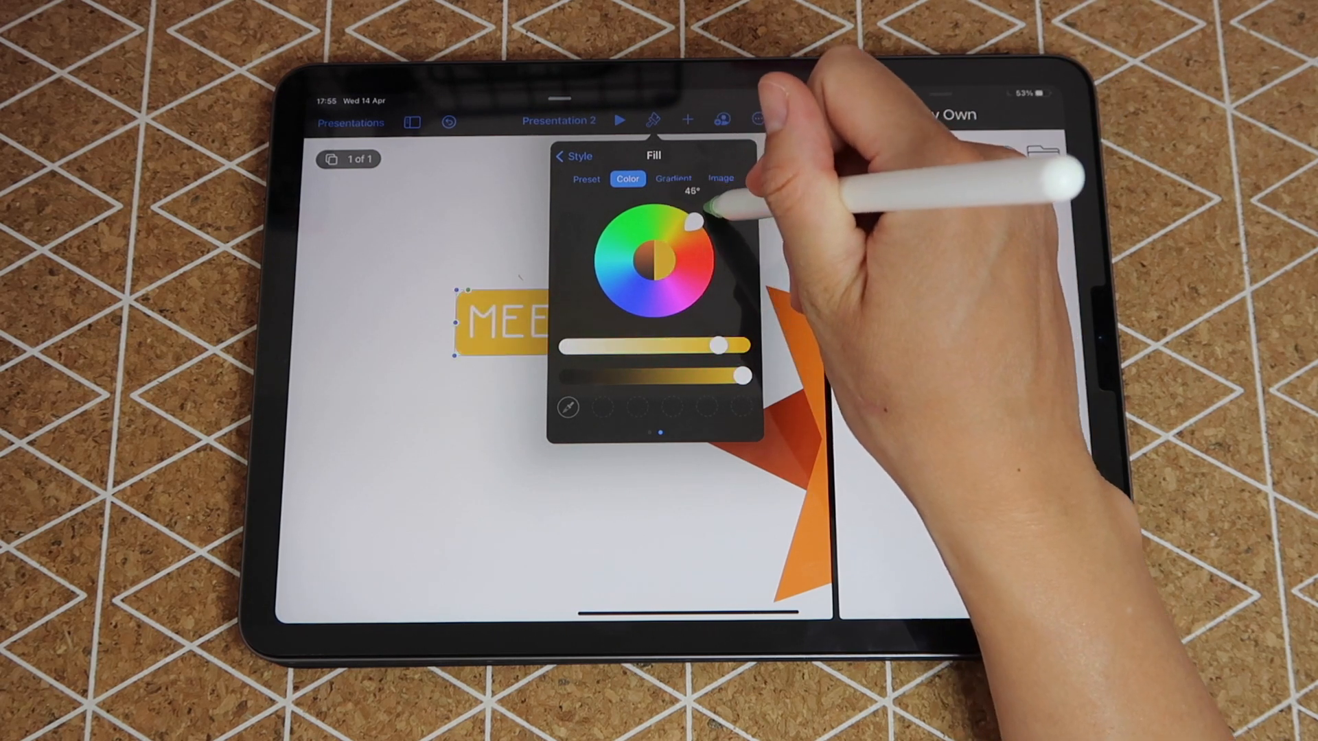
left_click_drag(695, 220, 695, 229)
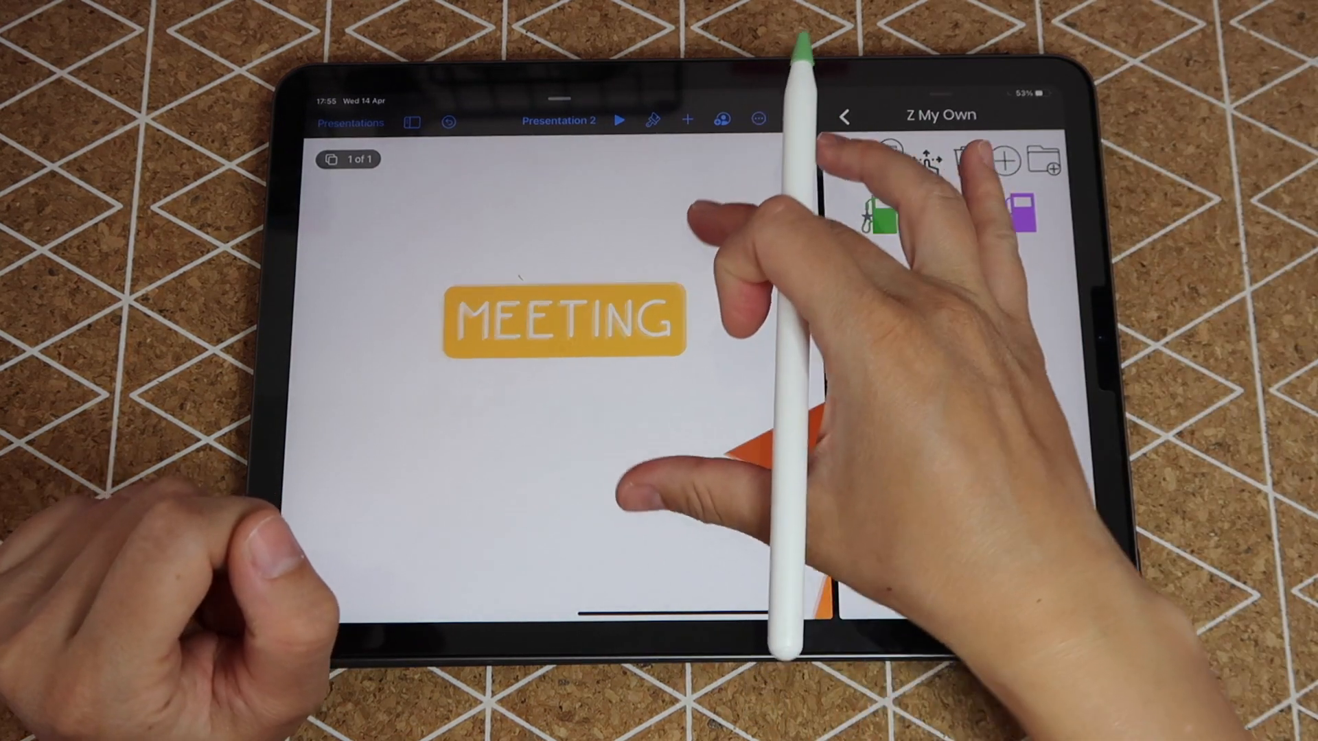
left_click(600, 318)
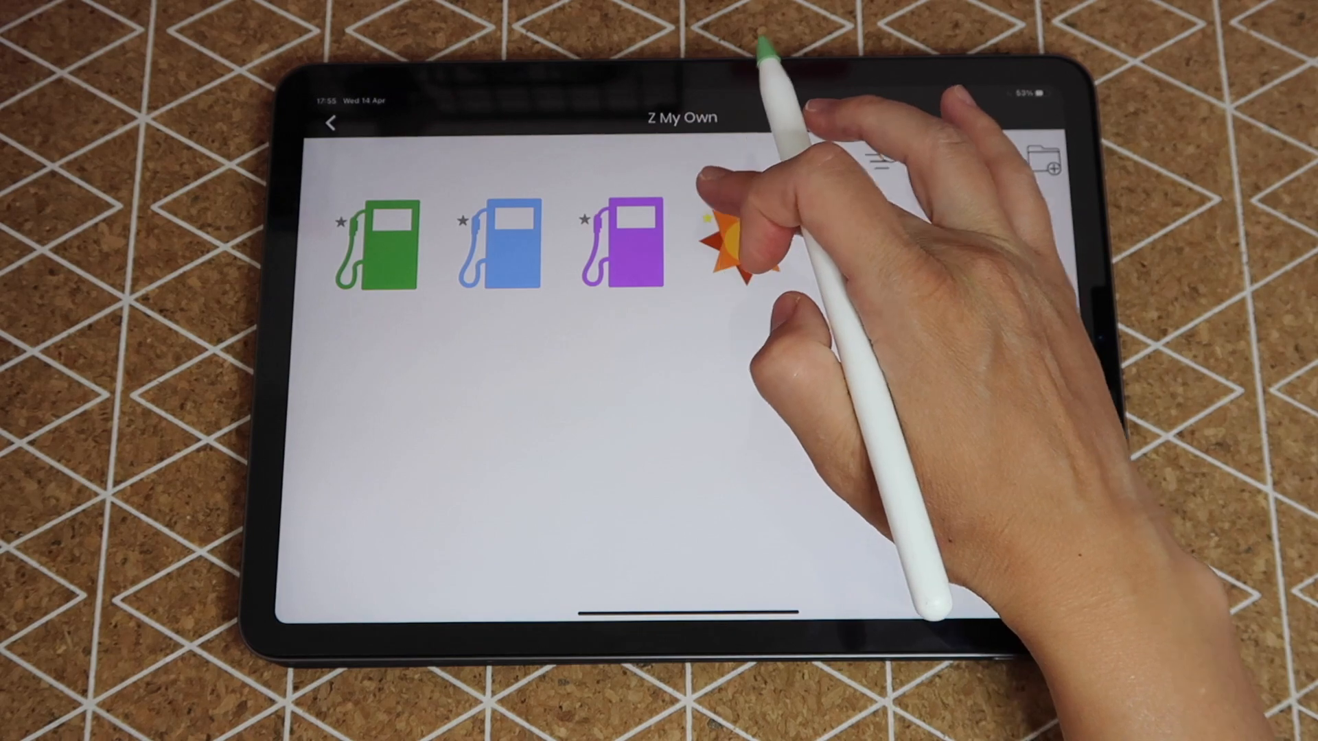
- Return from the My Own collection to Stickser's Main Folder of sticker books
left_click(332, 124)
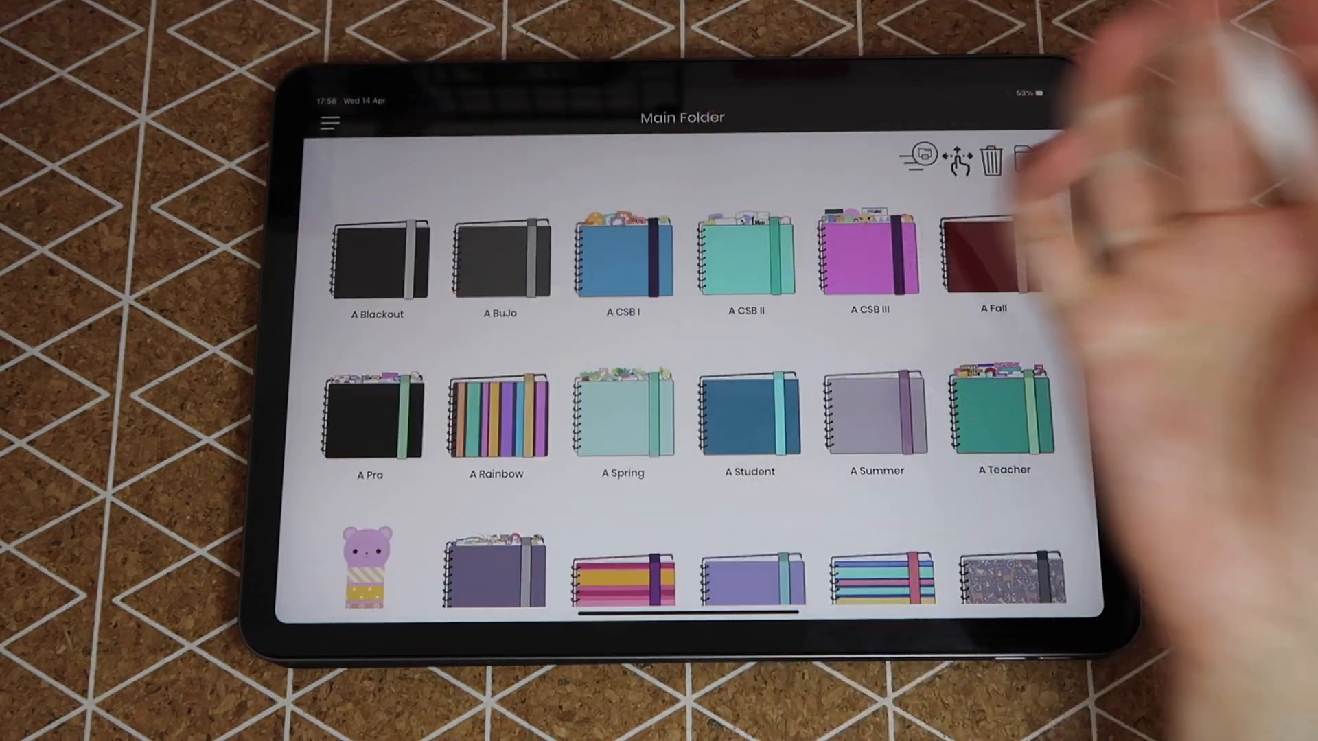
scroll("down", 3)
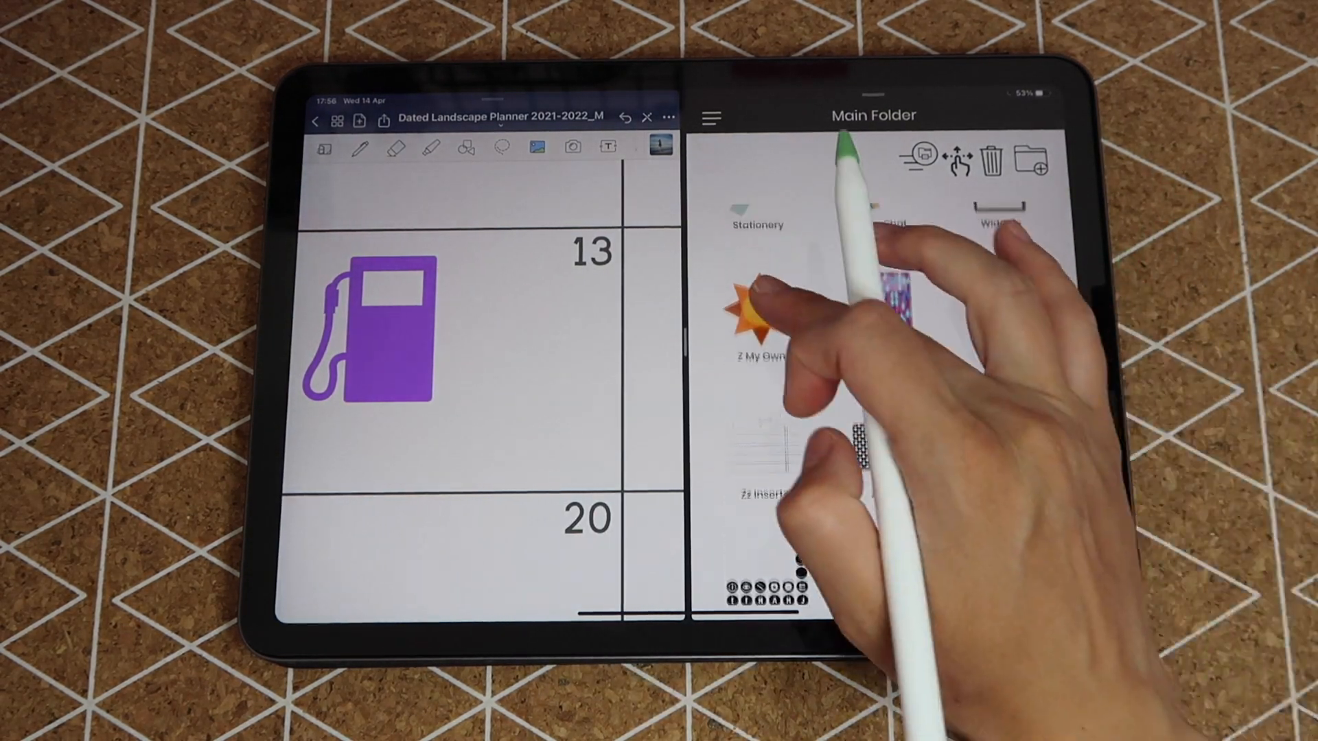
- Drag the blue gas pump from Z My Own onto the planner's 13 box beside the purple pump
left_click(755, 346)
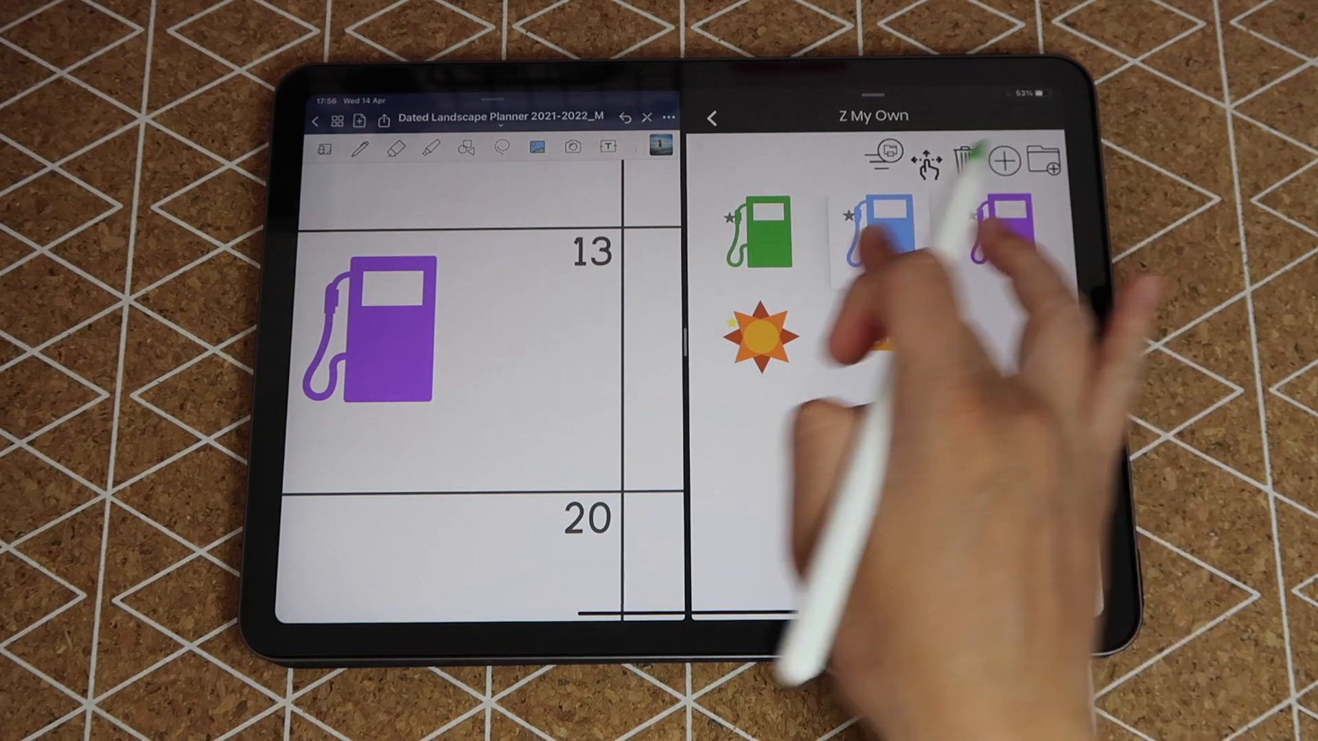
left_click_drag(879, 230, 522, 369)
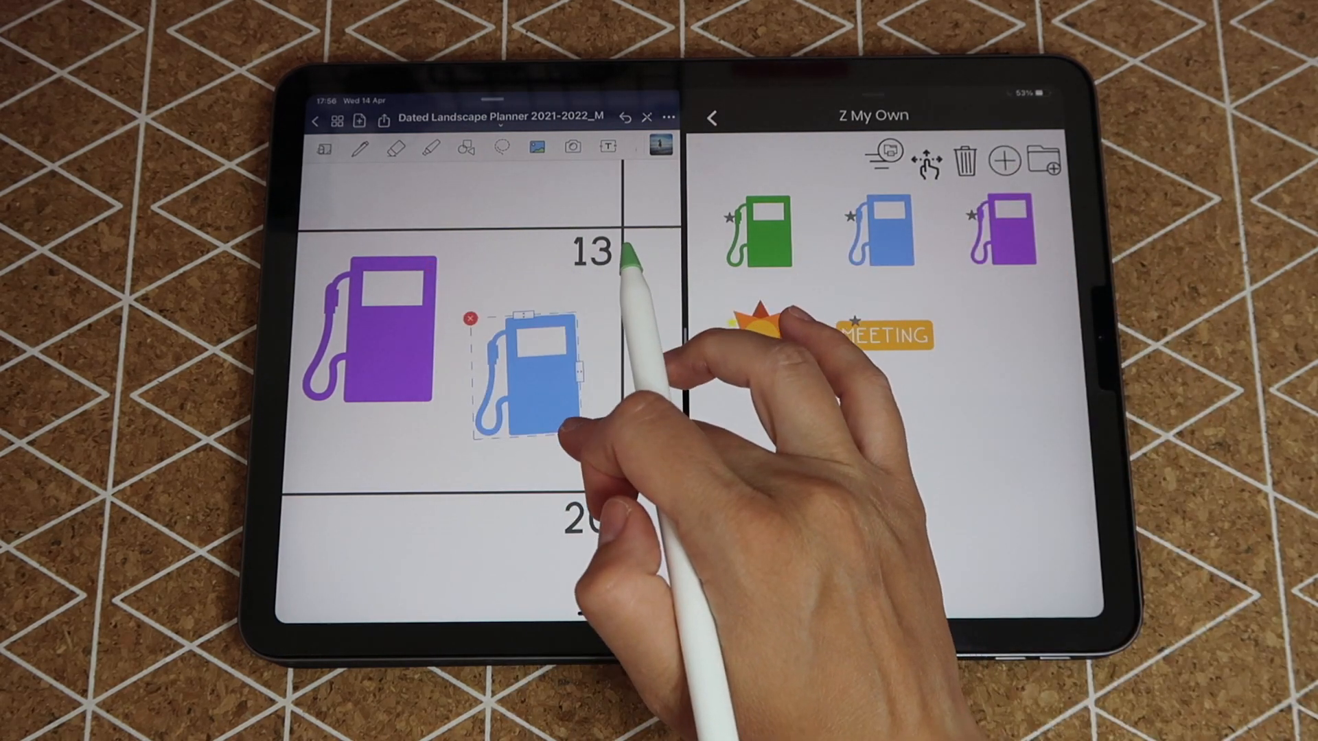